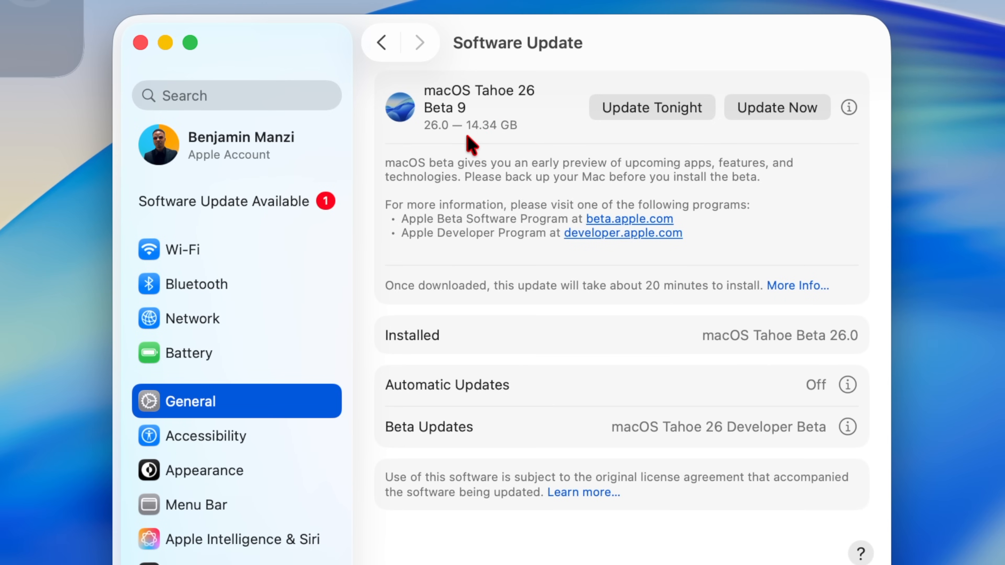
mouse_move(529, 146)
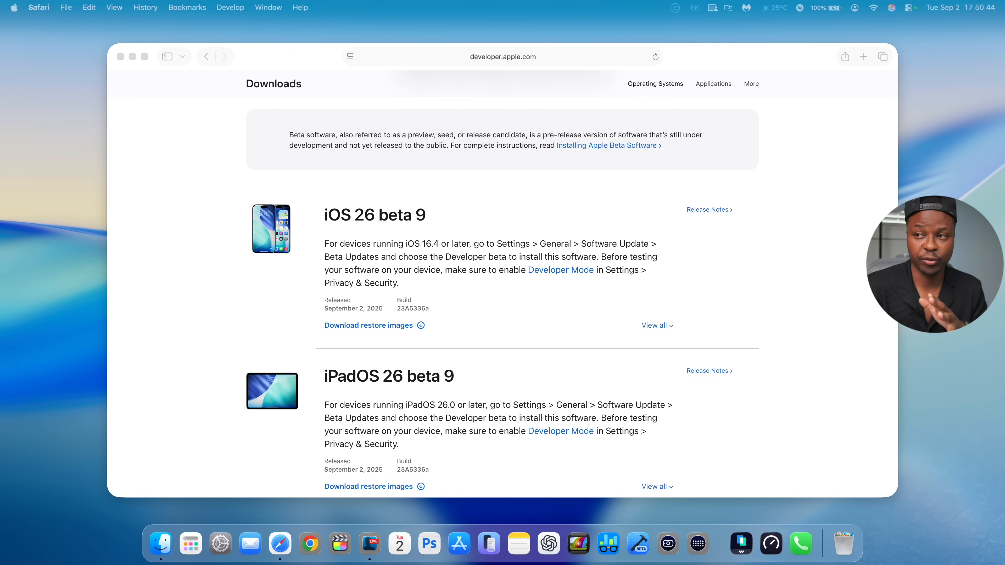
Scroll the developer Downloads page past iOS and iPadOS to the macOS 26 beta 9 listing.
scroll(down, 3)
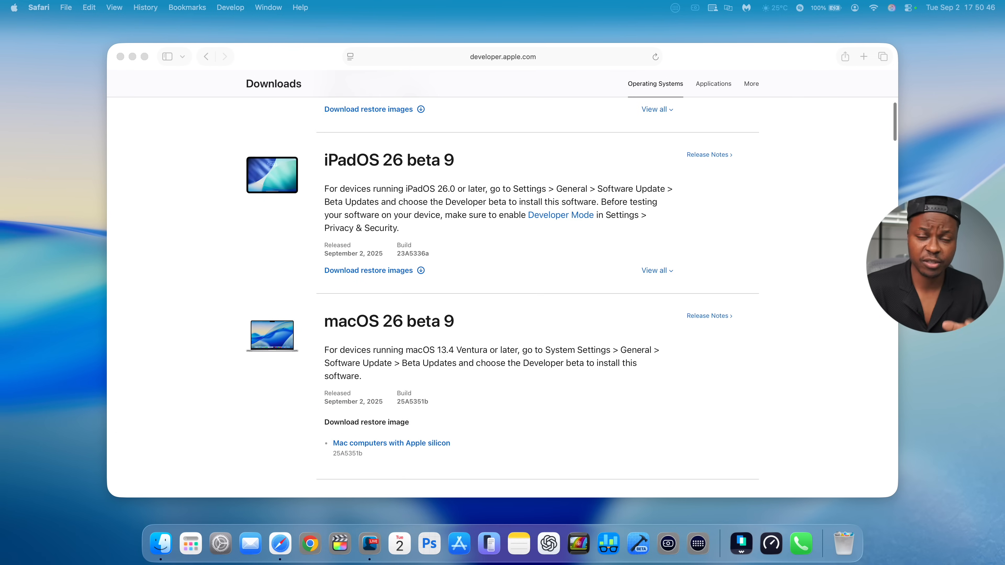
scroll(down, 3)
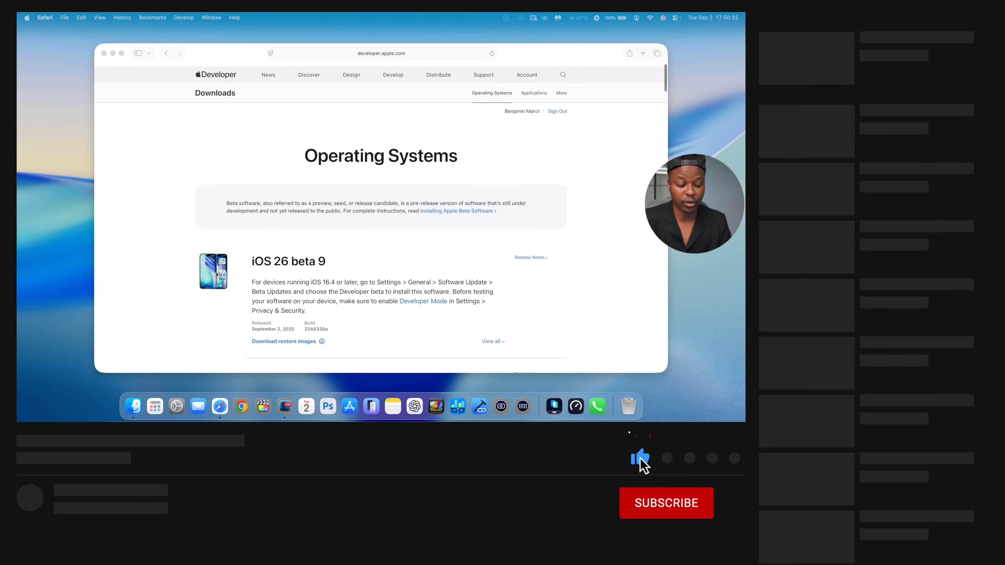
Switch from Safari to System Settings on its General section.
click(666, 503)
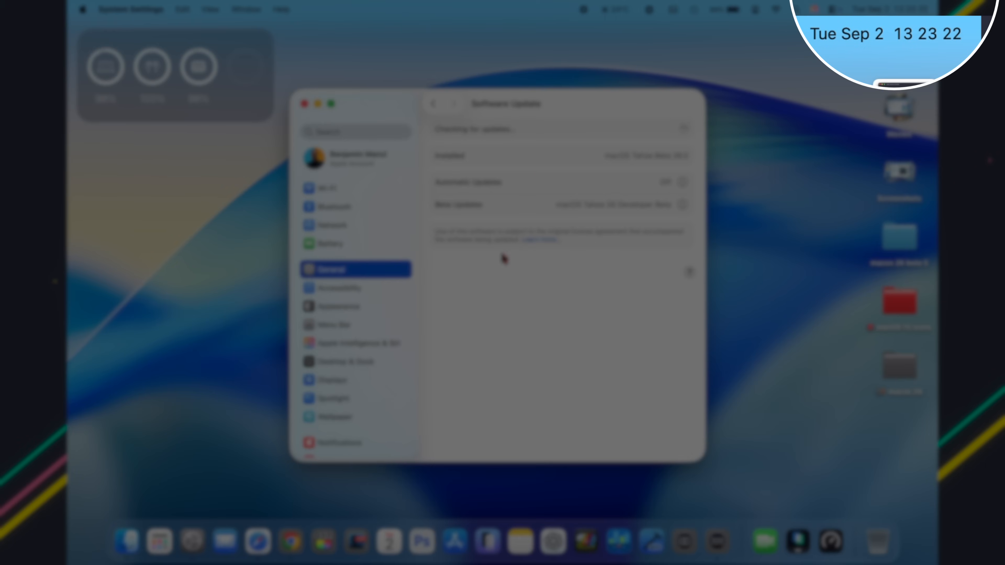
mouse_move(504, 195)
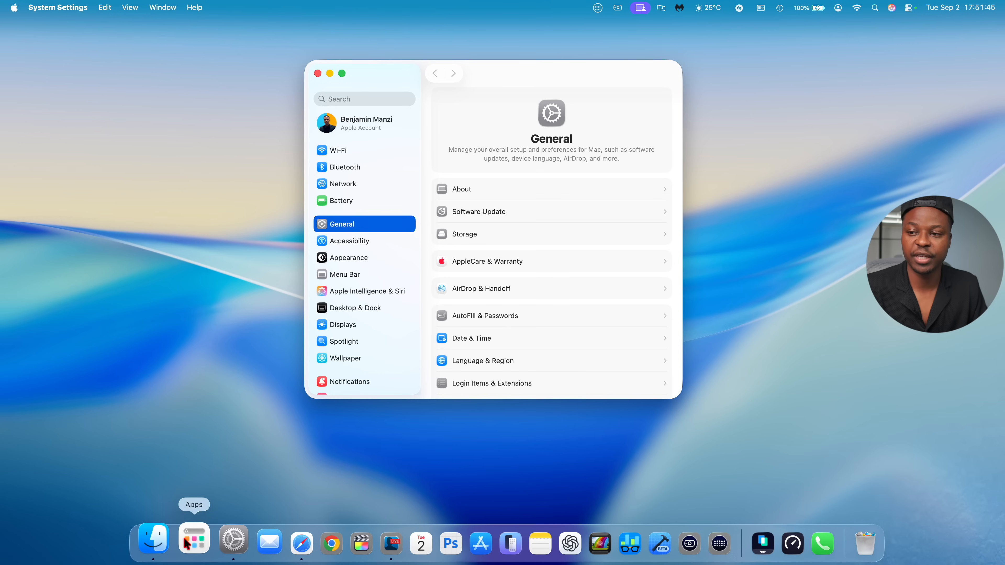
click(193, 537)
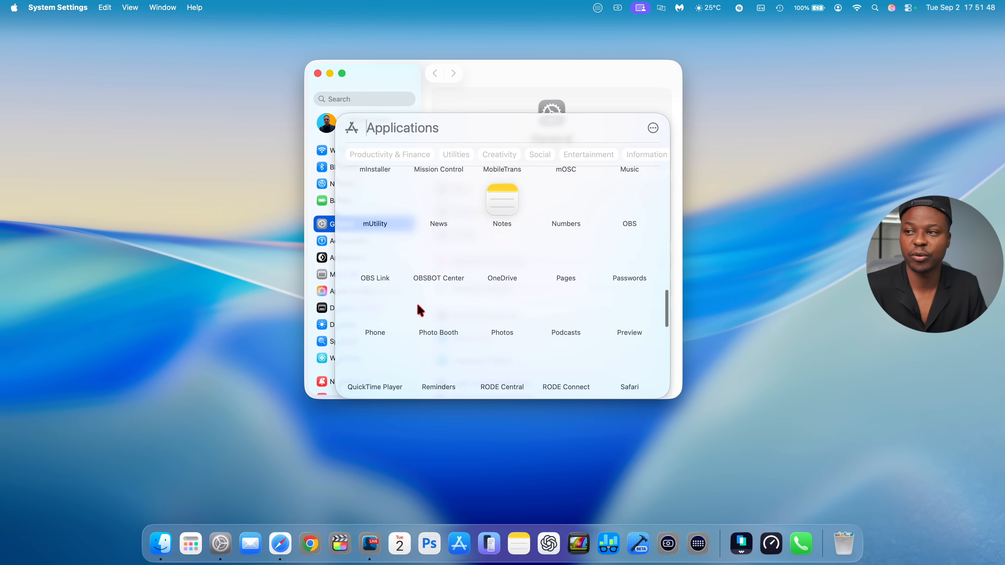
scroll(up, 3)
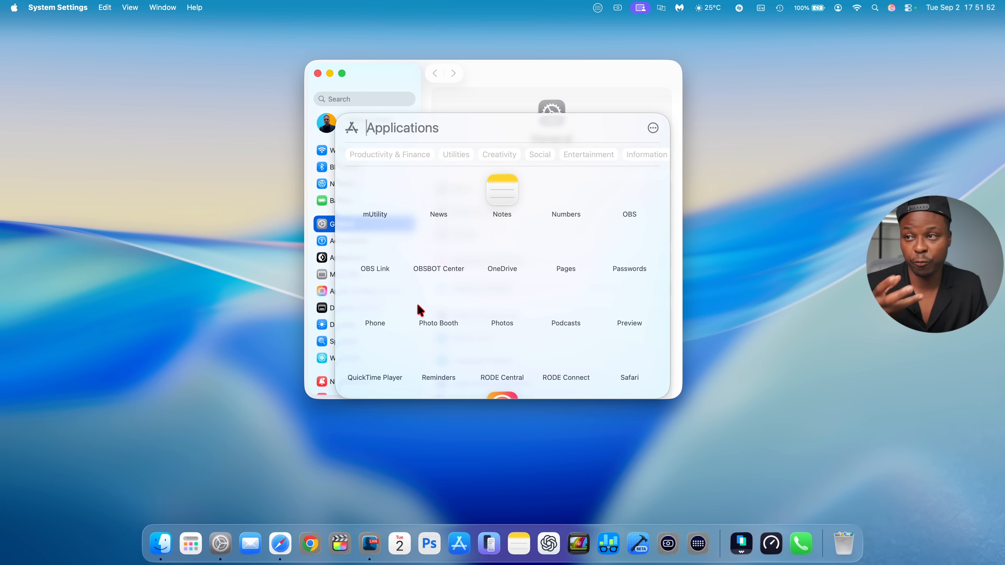
scroll(up, 3)
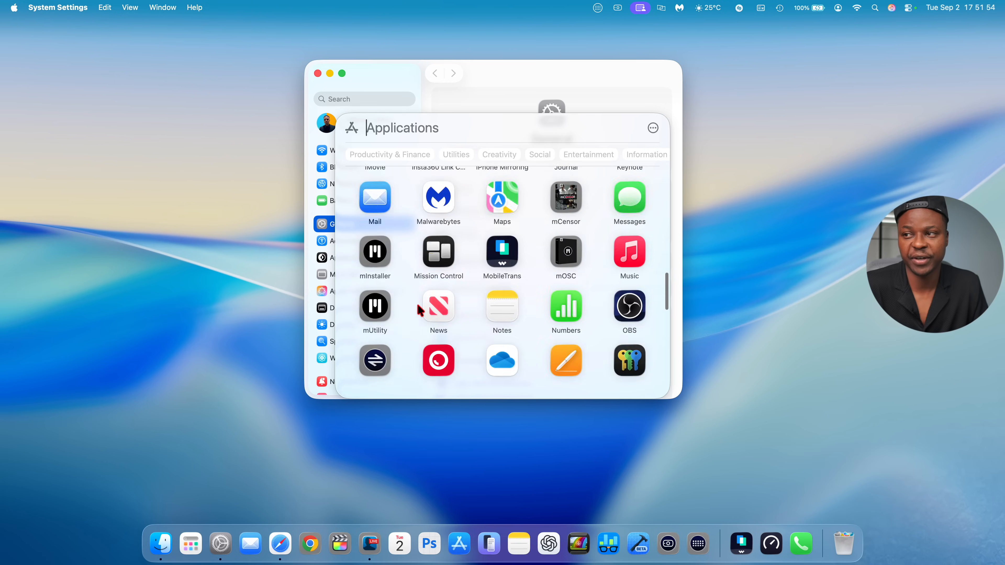
click(456, 155)
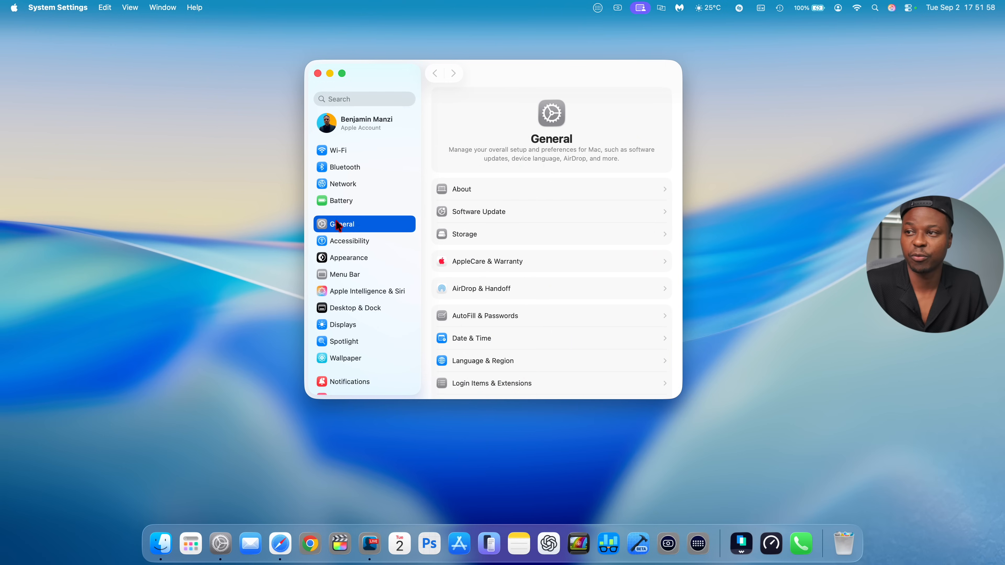
mouse_move(337, 295)
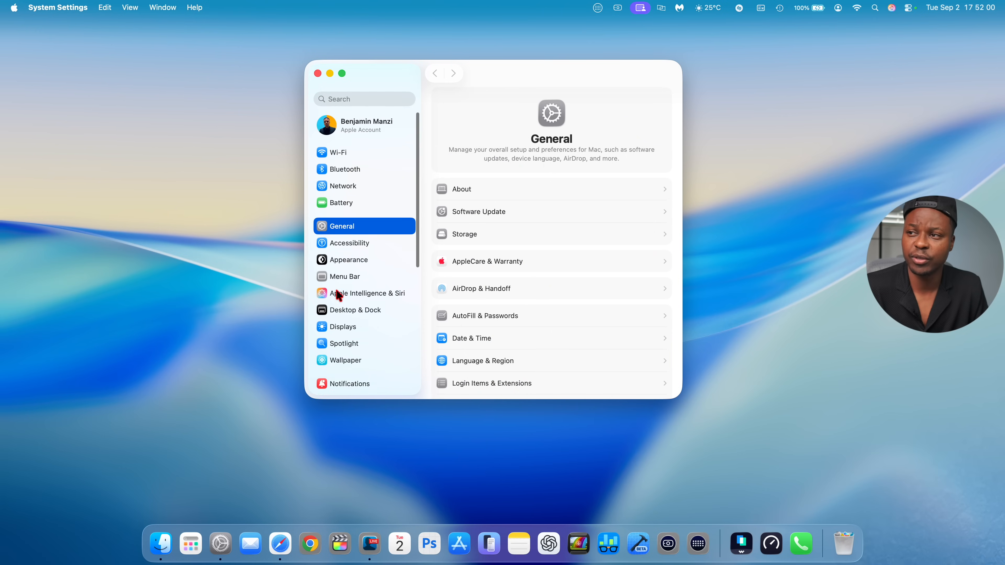
scroll(down, 3)
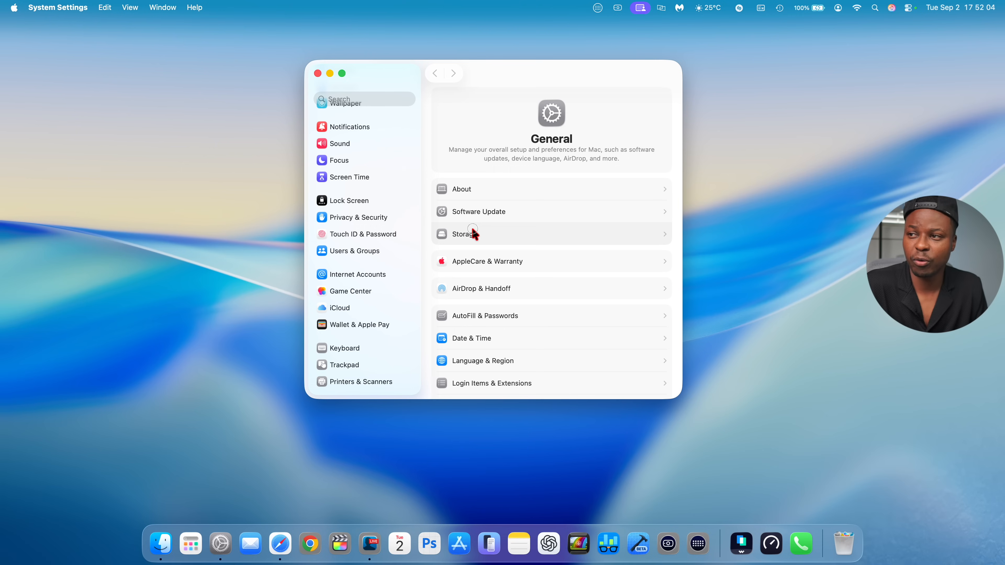
View Storage by category (macOS 24.32 GB, System Data 248.04 GB), inspect the macOS figure's details, then dismiss them.
click(462, 233)
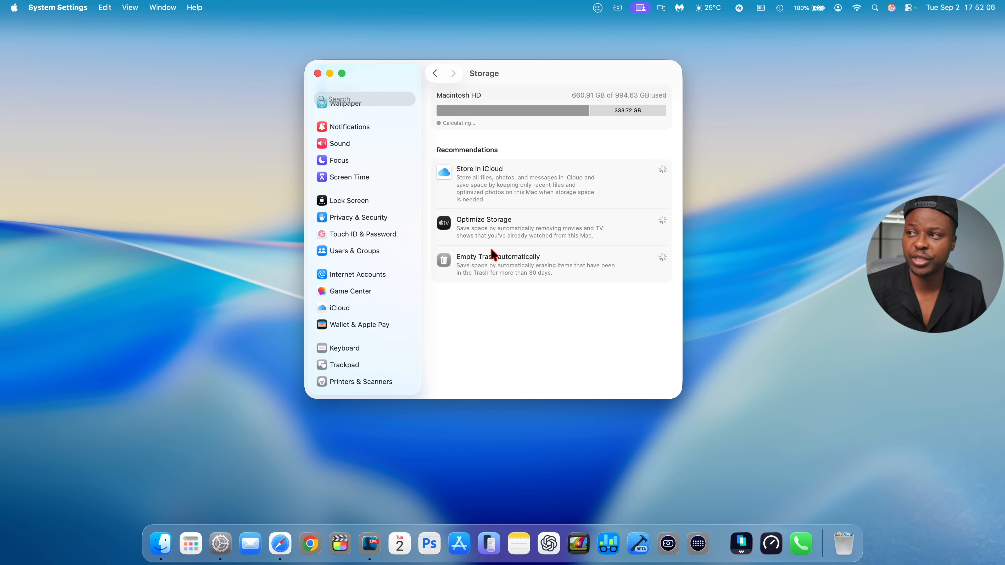
scroll(down, 3)
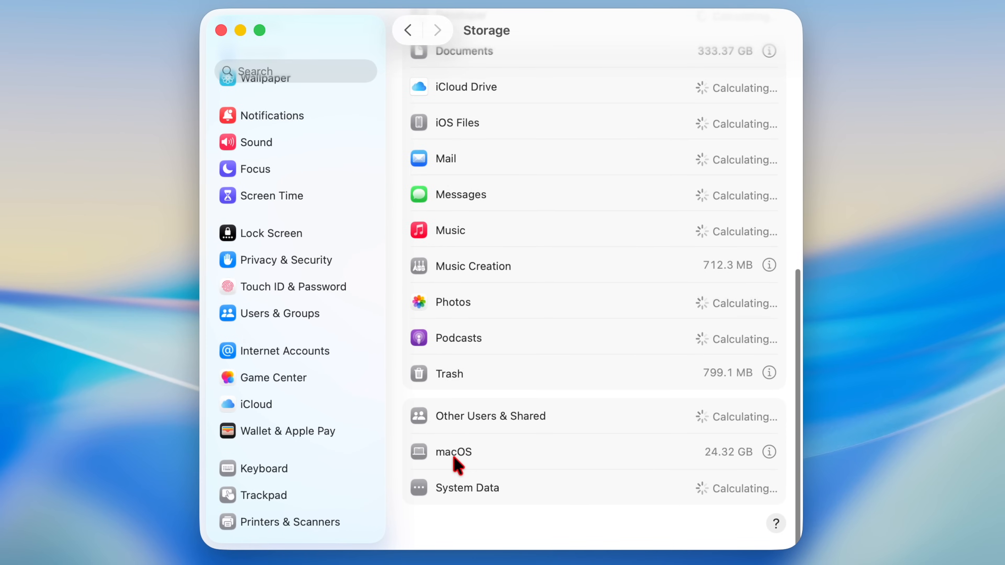
mouse_move(774, 461)
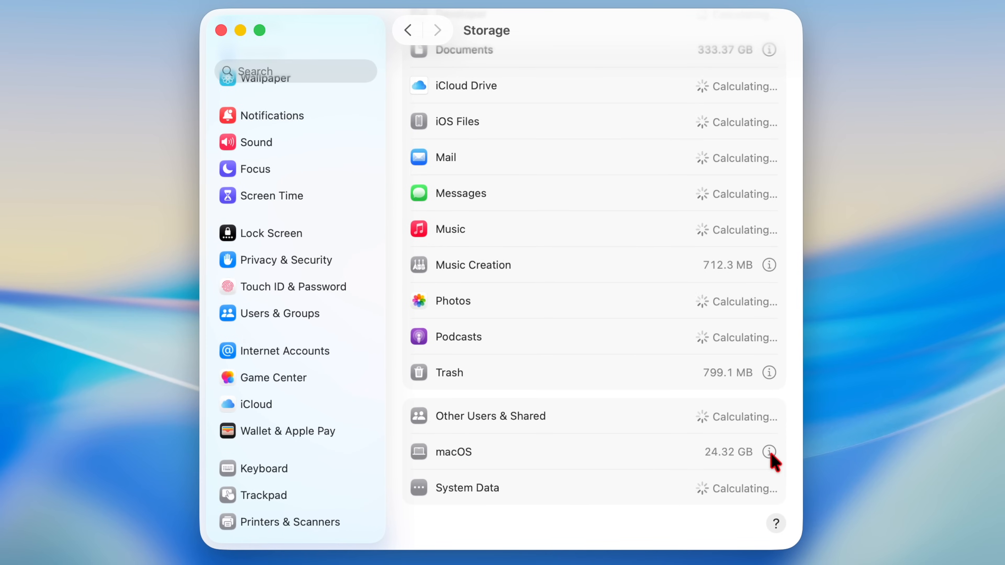
click(769, 452)
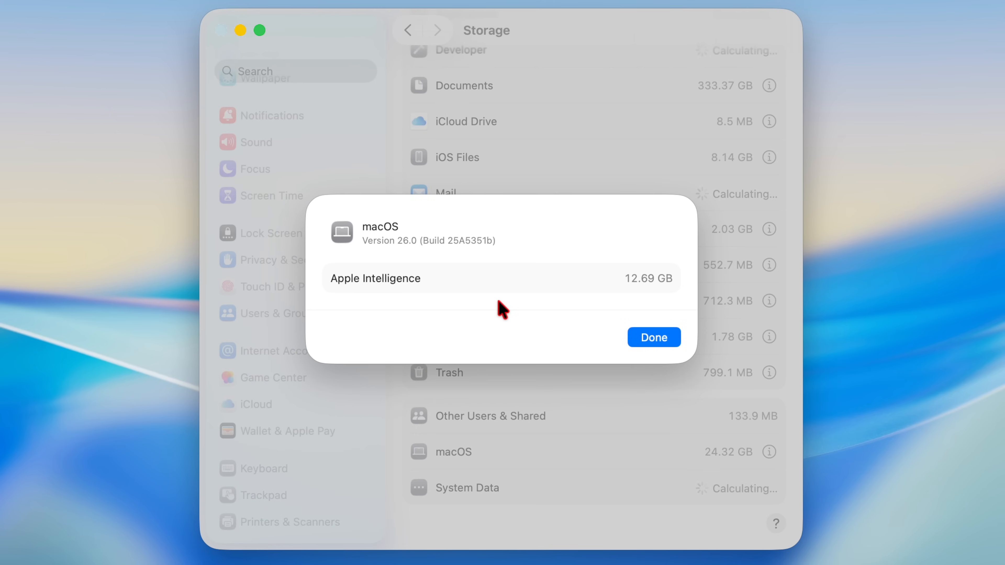
mouse_move(454, 257)
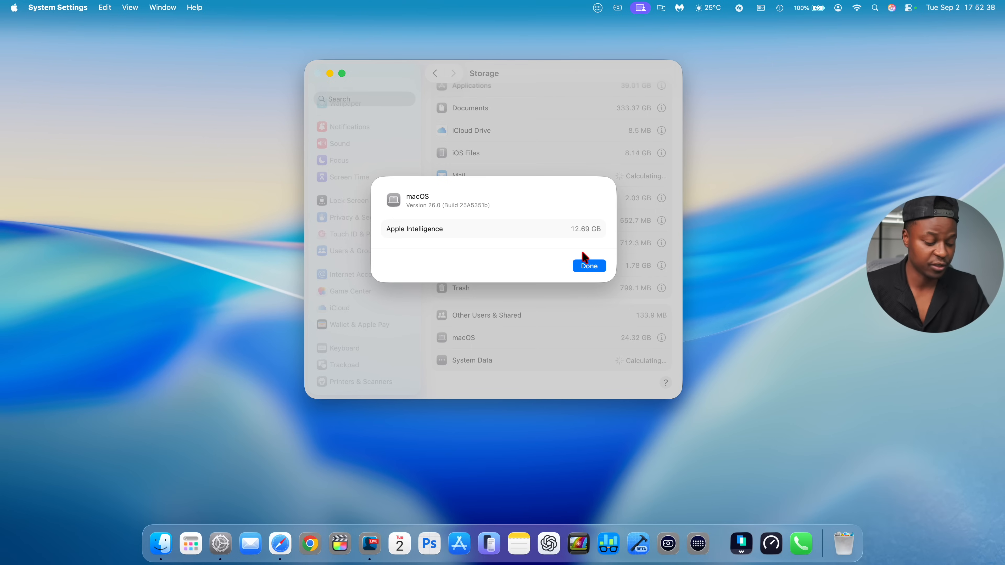
click(587, 265)
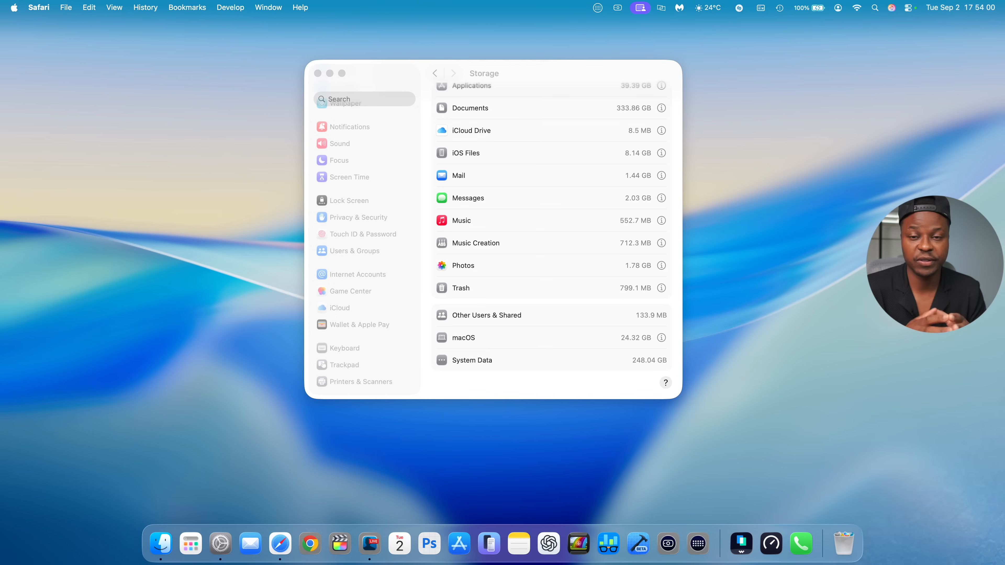
mouse_move(321, 377)
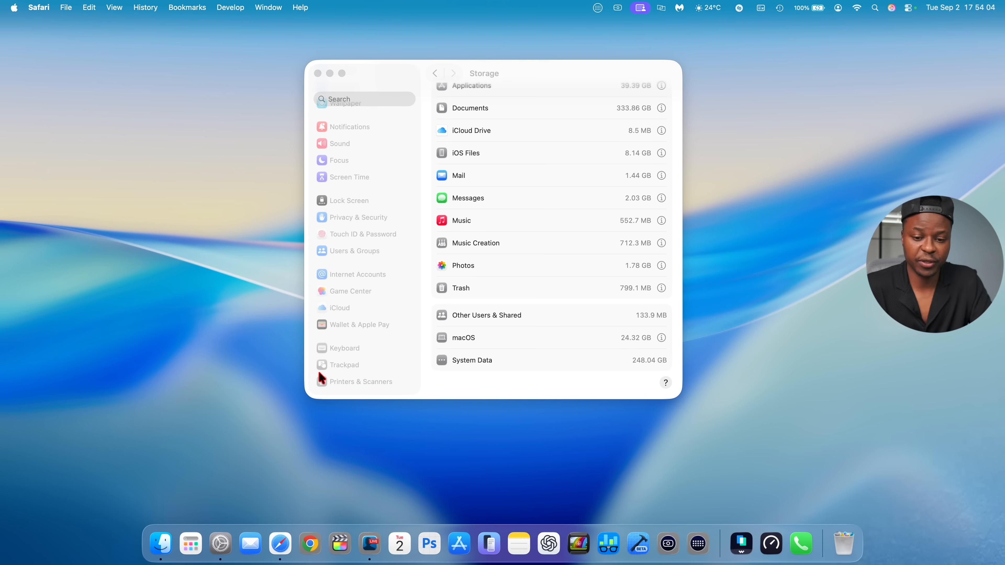
mouse_move(266, 523)
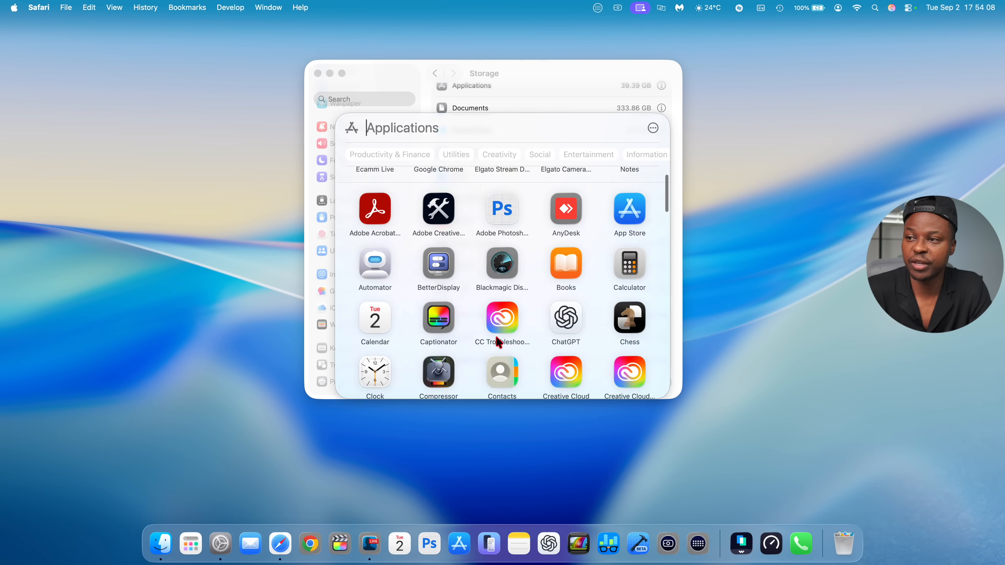
Search the Apps launcher for 'mus' and launch Music.
text(mus)
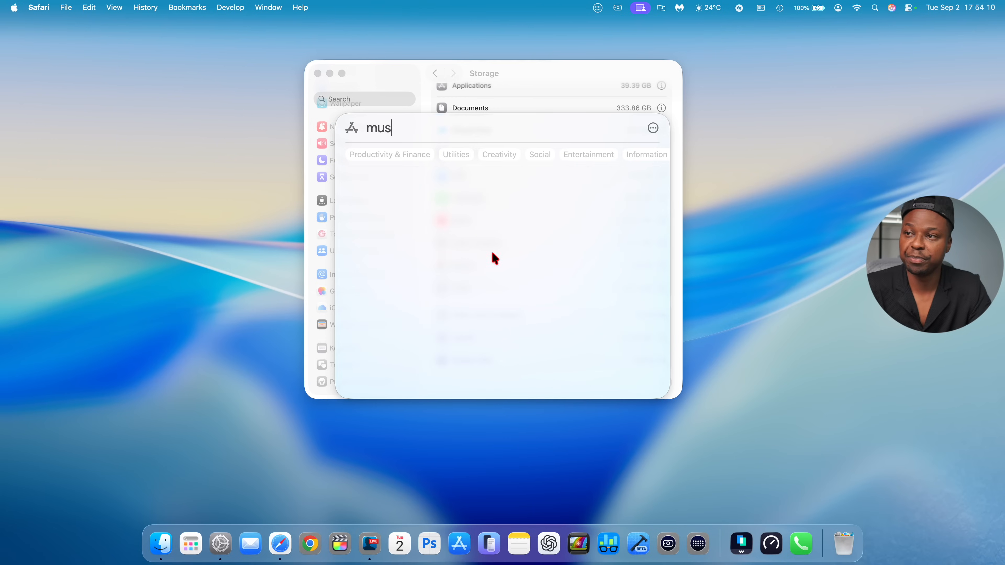
mouse_move(437, 175)
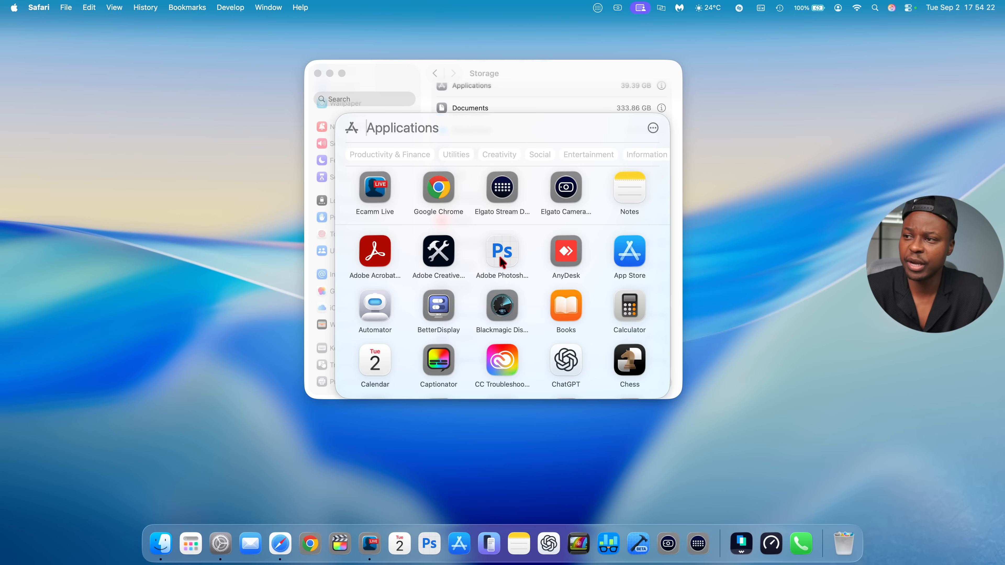
scroll(down, 3)
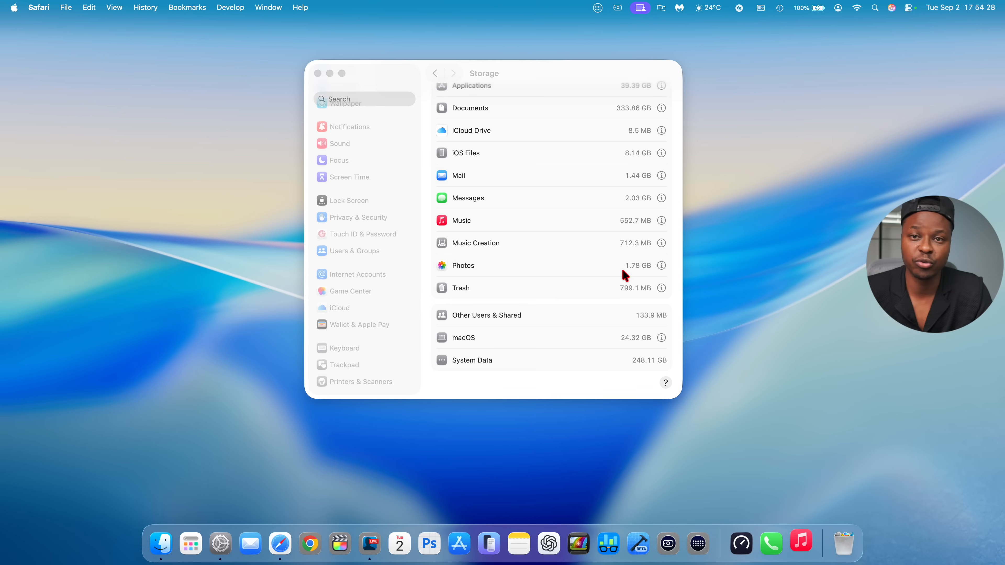
Bring up Music's Home page, page the Top Picks for You carousel forward several times, then close the window.
click(800, 542)
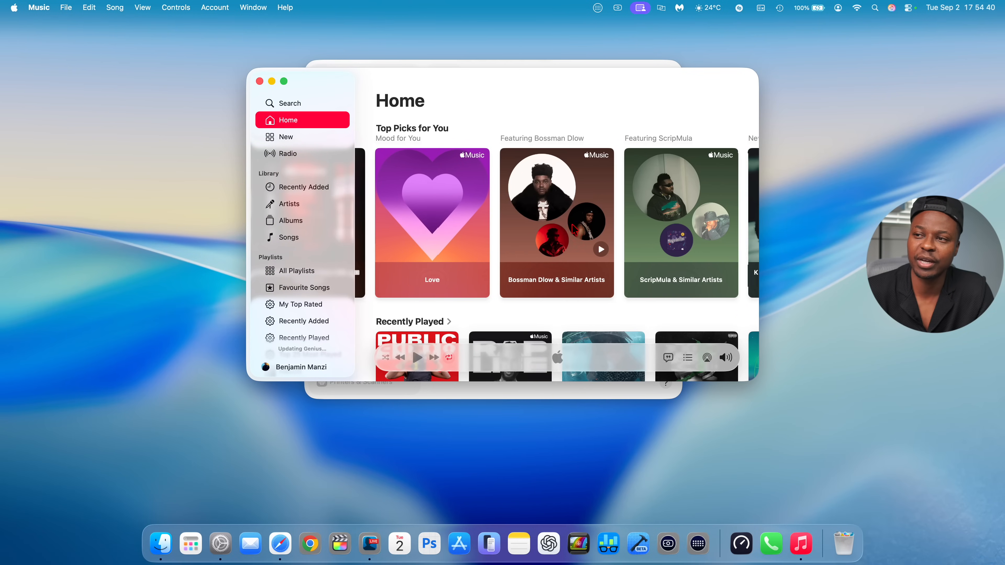
mouse_move(425, 193)
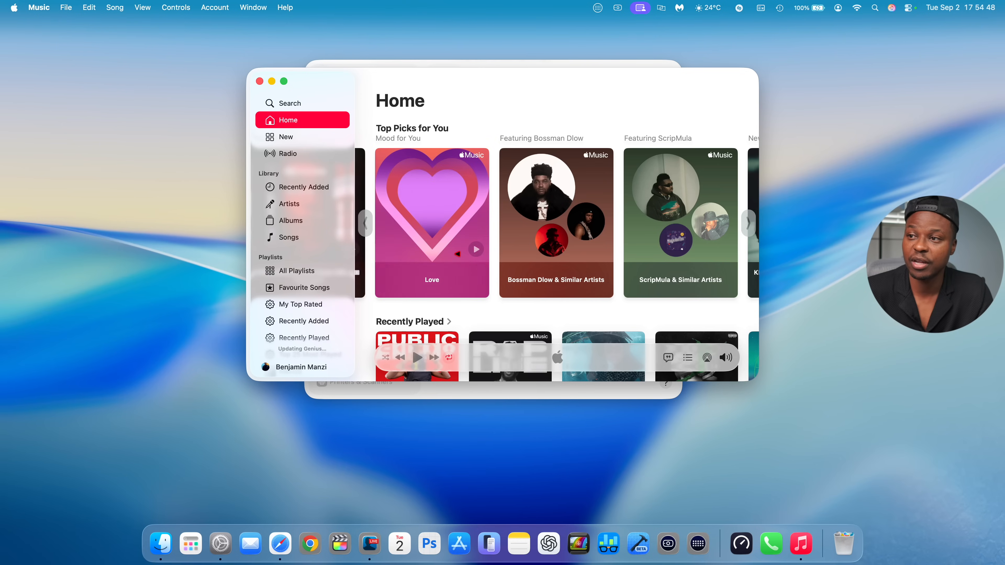
click(747, 223)
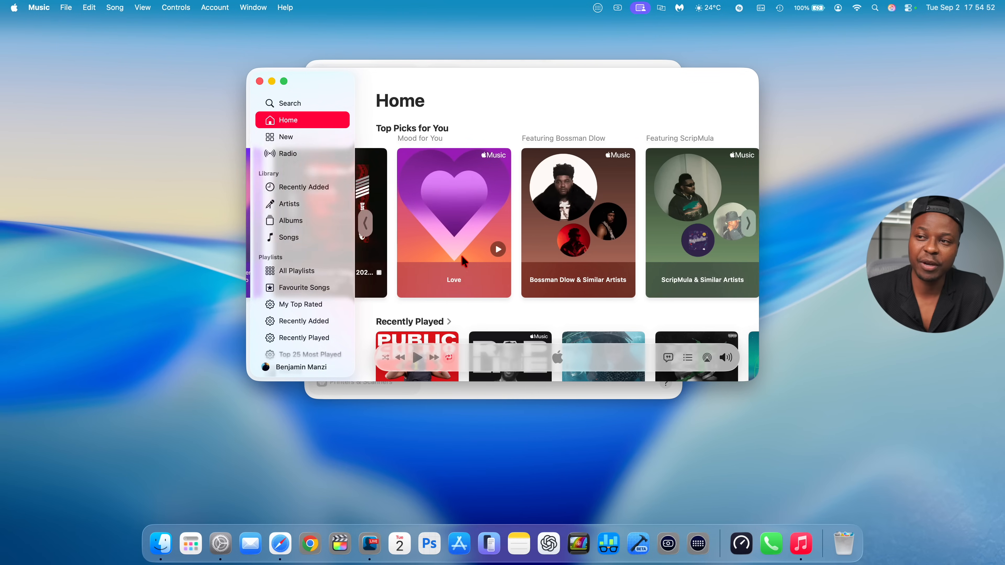
click(745, 223)
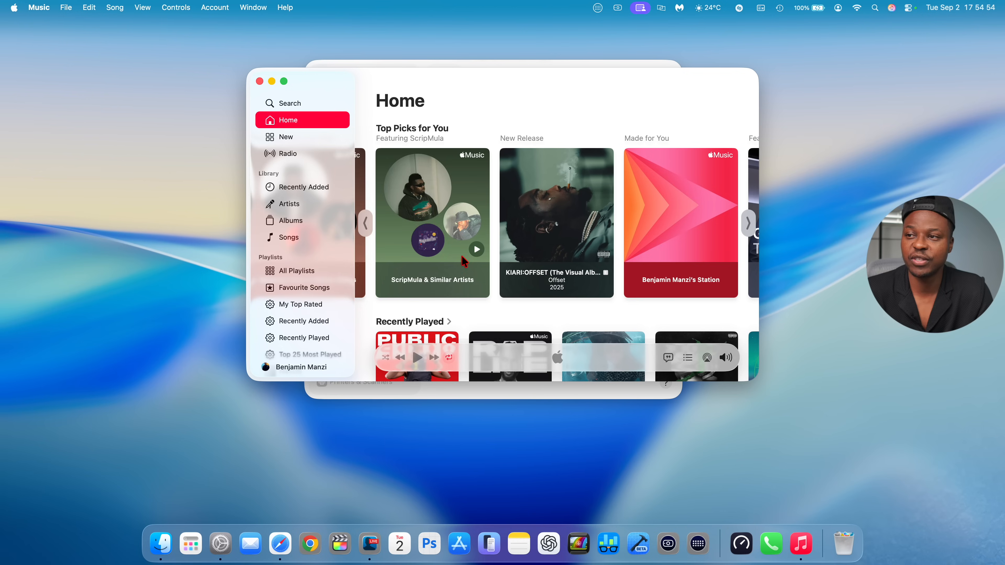
click(746, 223)
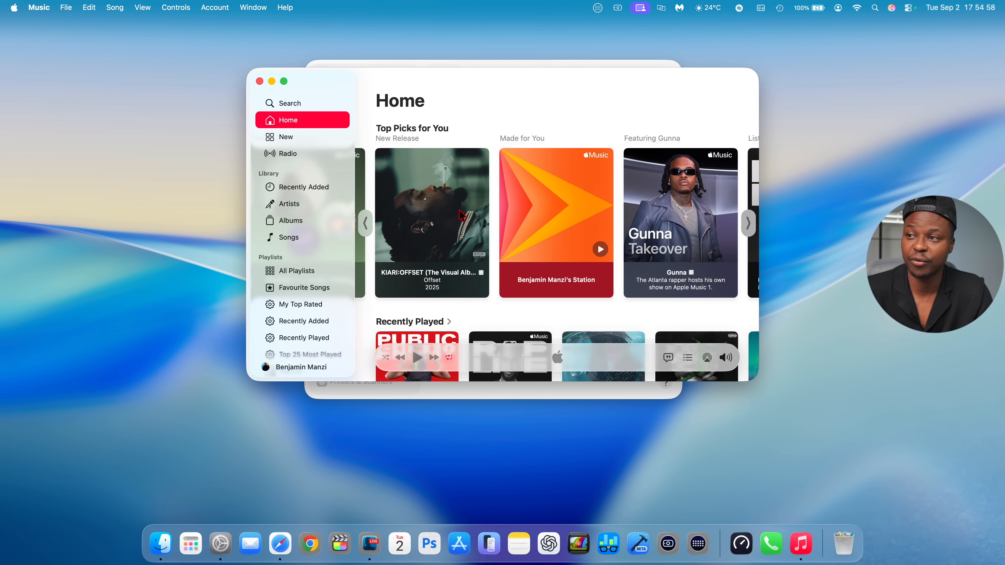
click(365, 223)
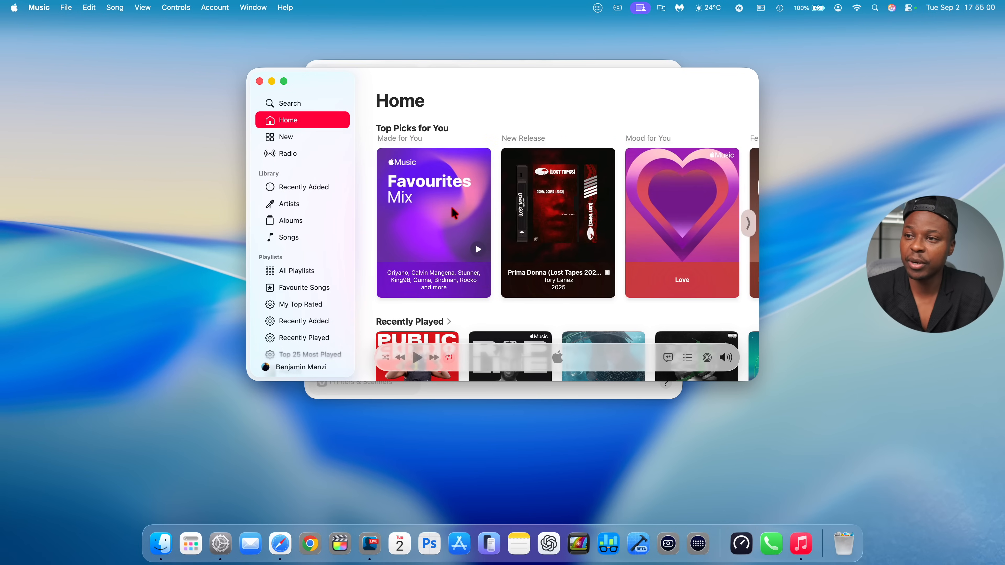
click(748, 223)
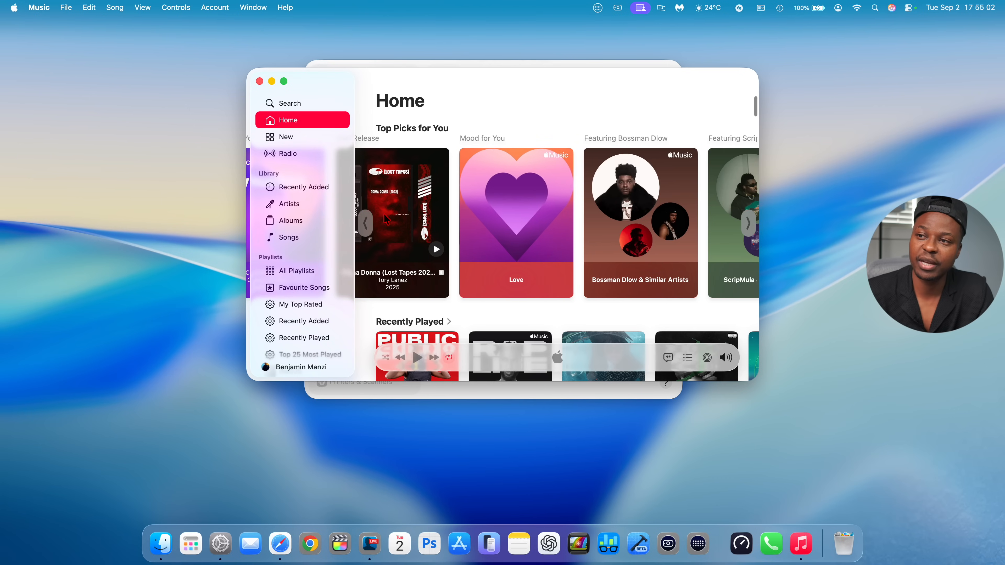
click(748, 223)
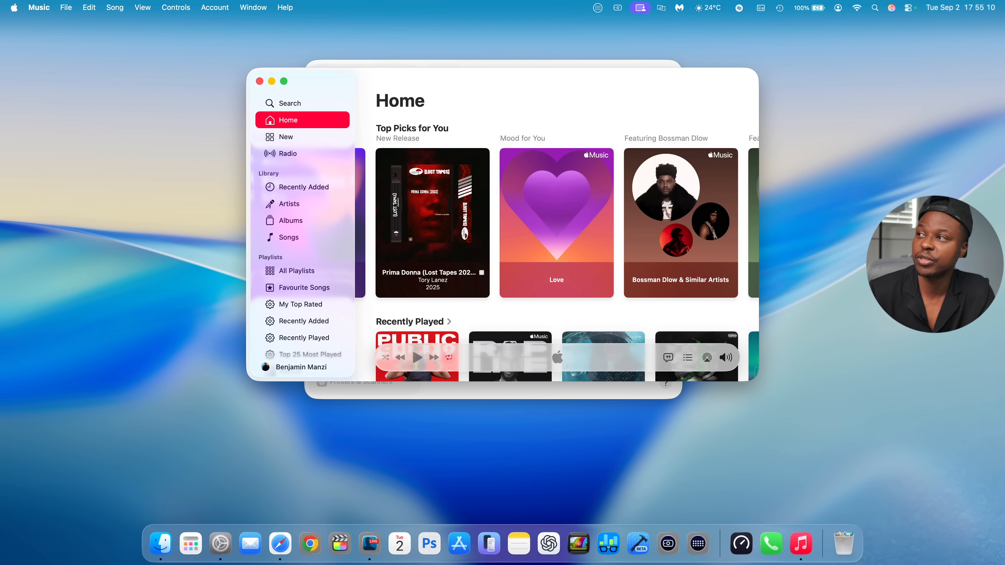
click(910, 7)
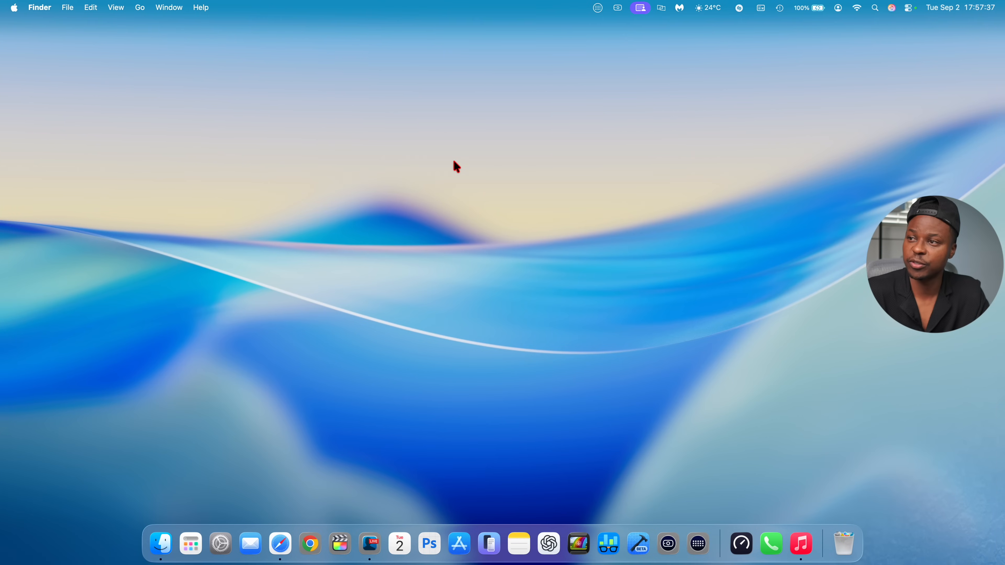
Summon Spotlight with Cmd+Space, leave the applications-only filter, then bring up Finder from the Dock.
key(cmd+space)
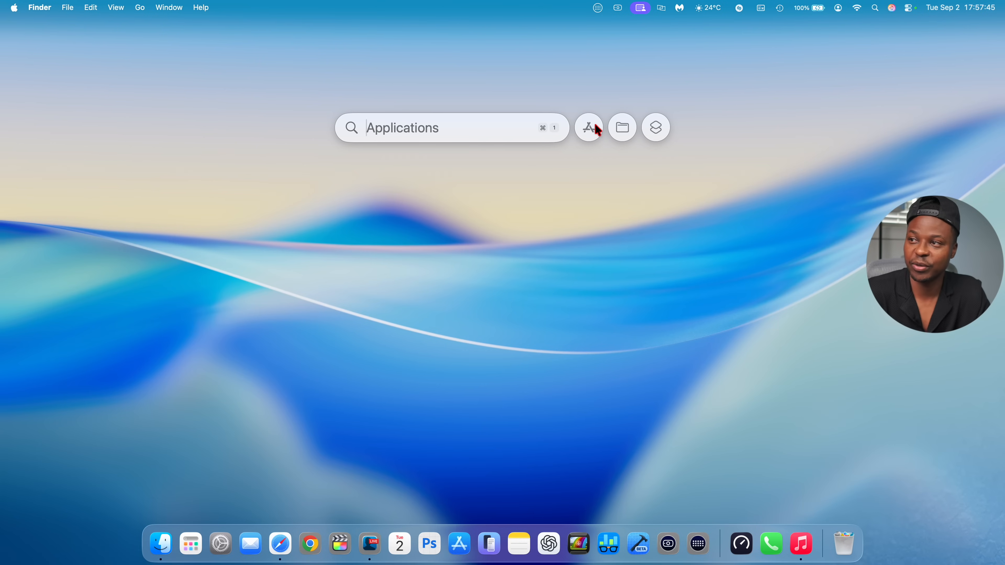
click(621, 127)
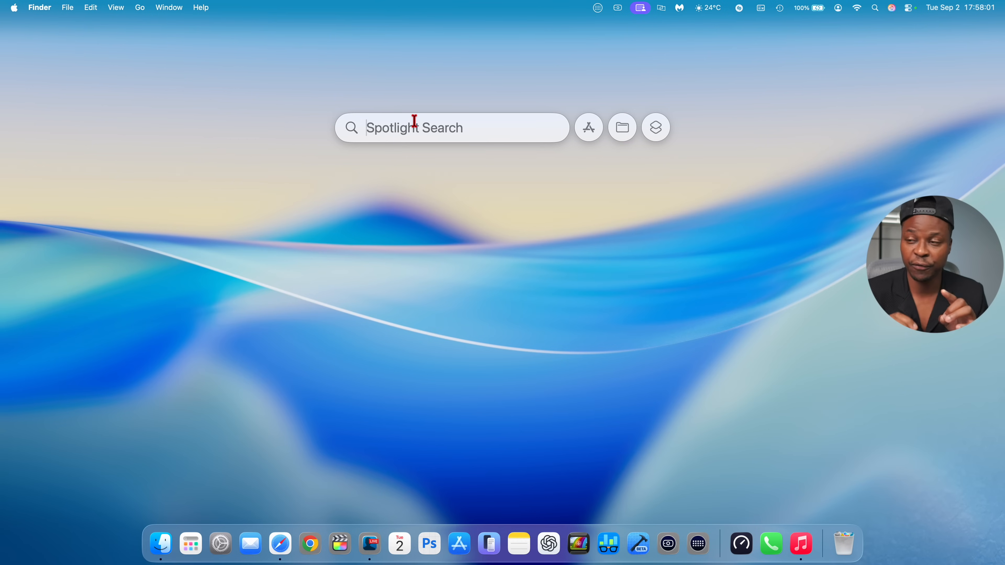
mouse_move(152, 524)
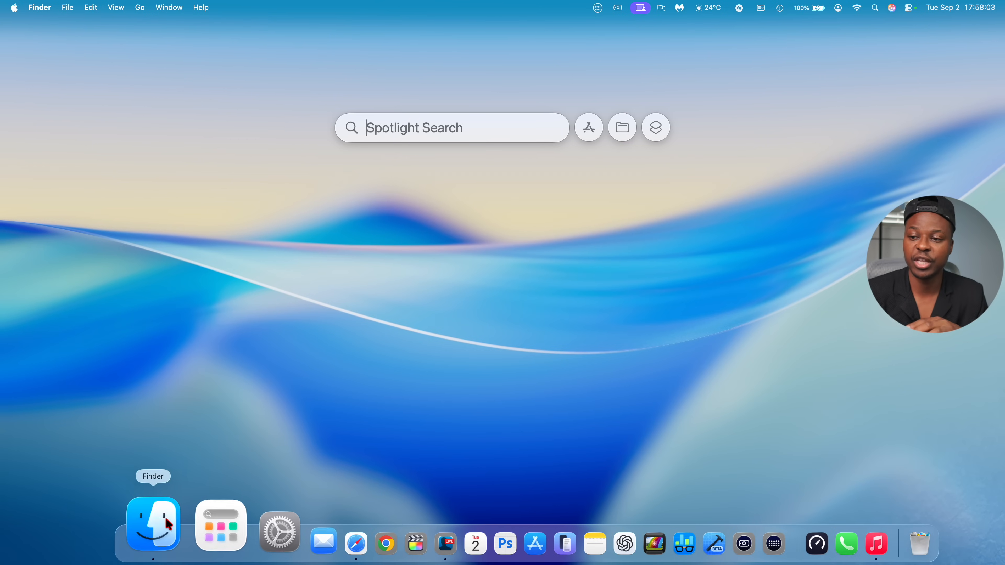
click(152, 524)
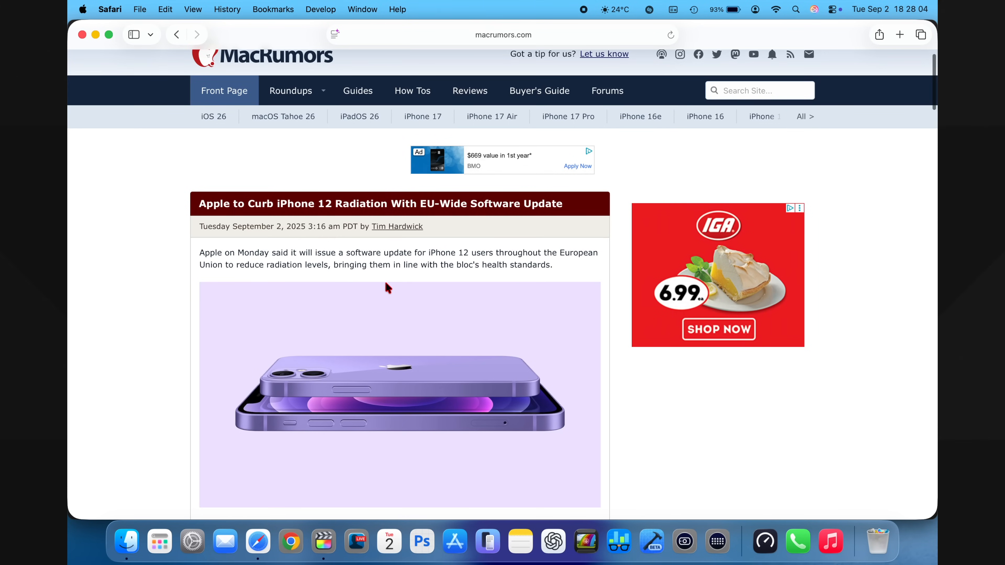
Scroll through the MacRumors iPhone 12 radiation article to its end and back, then switch to System Settings.
scroll(down, 3)
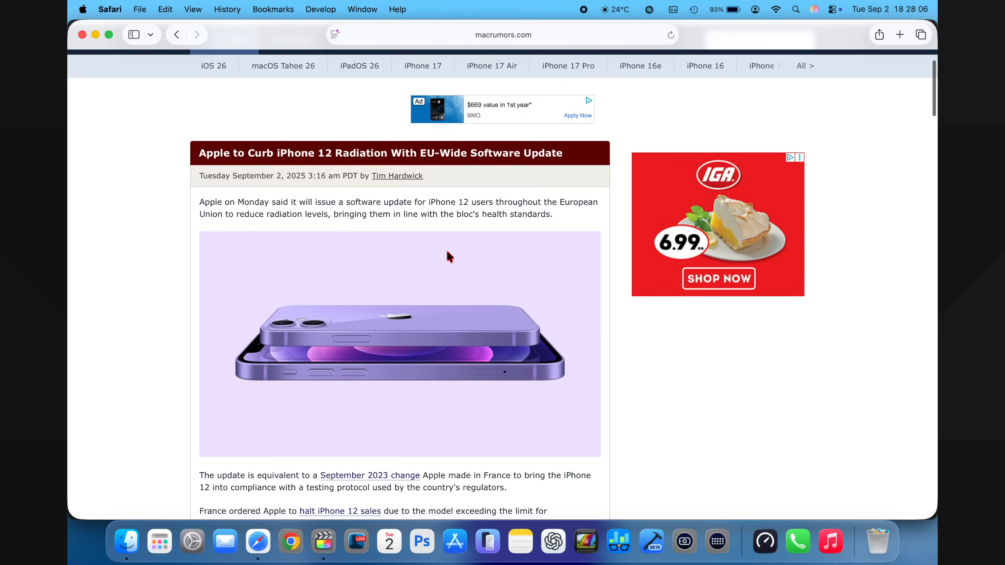
scroll(down, 3)
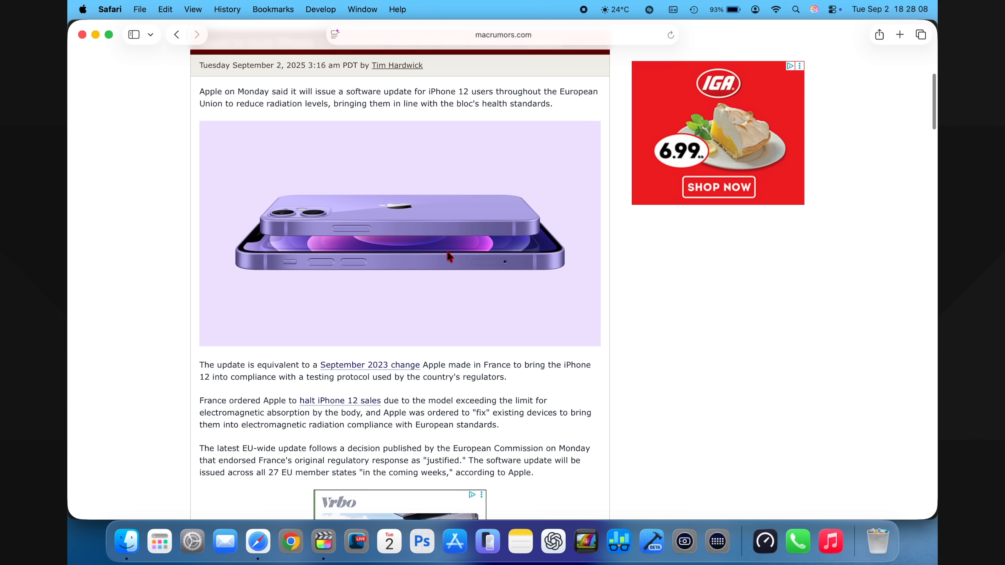
scroll(down, 3)
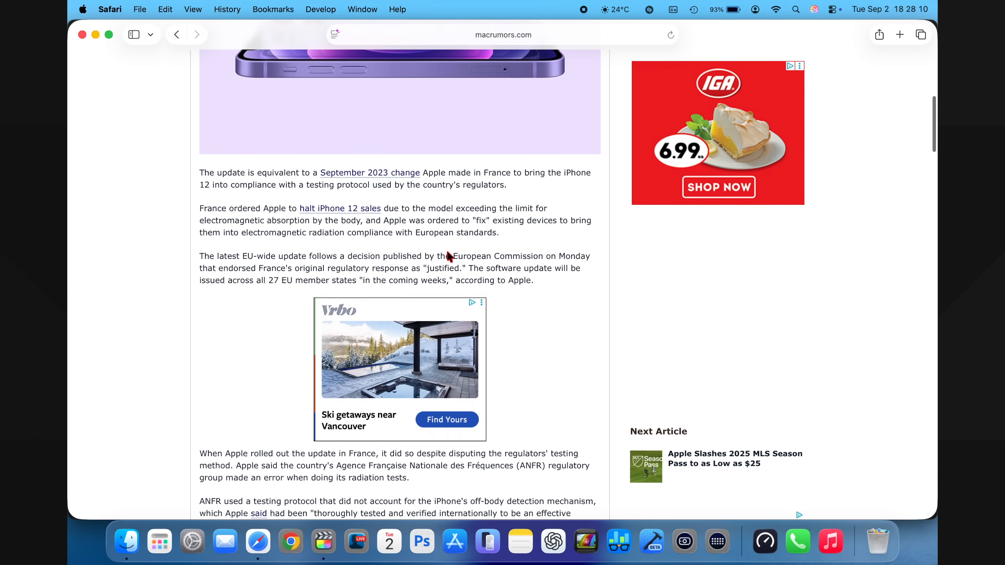
scroll(down, 3)
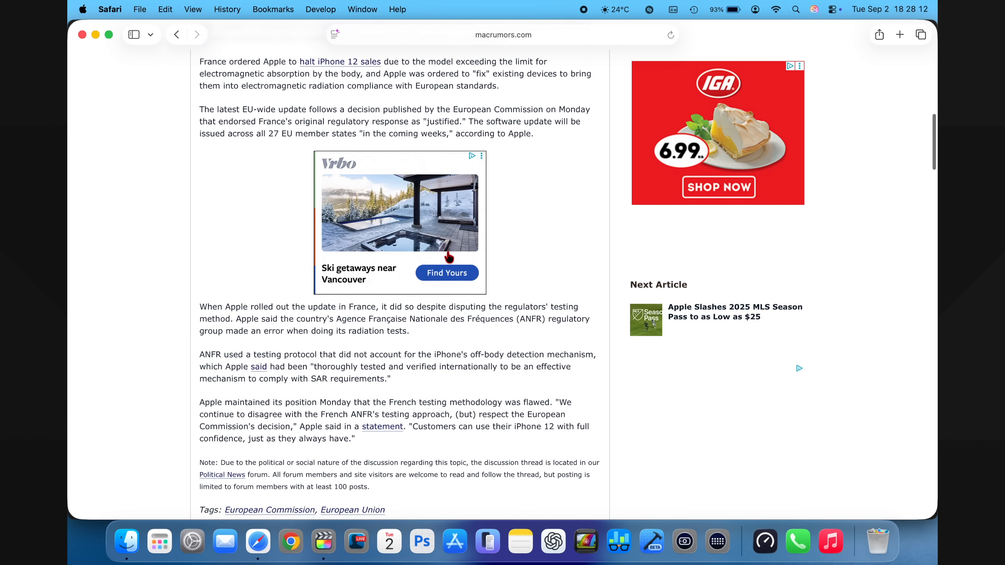
scroll(down, 3)
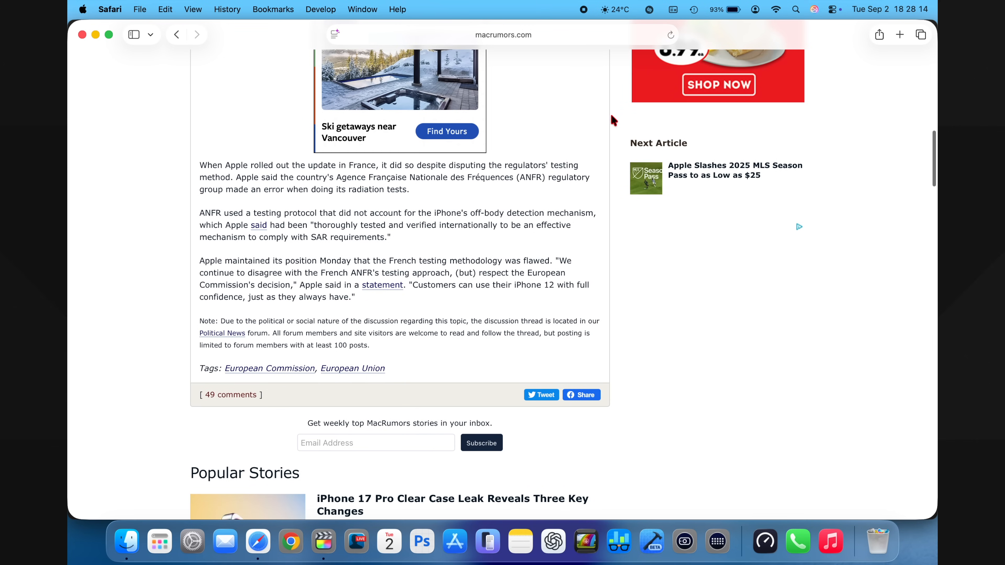
mouse_move(580, 13)
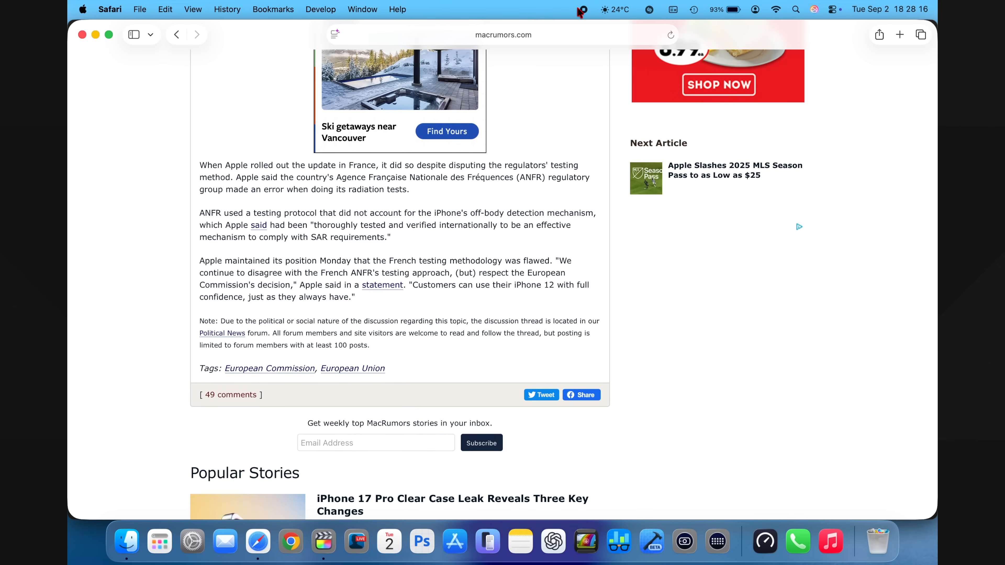
scroll(up, 3)
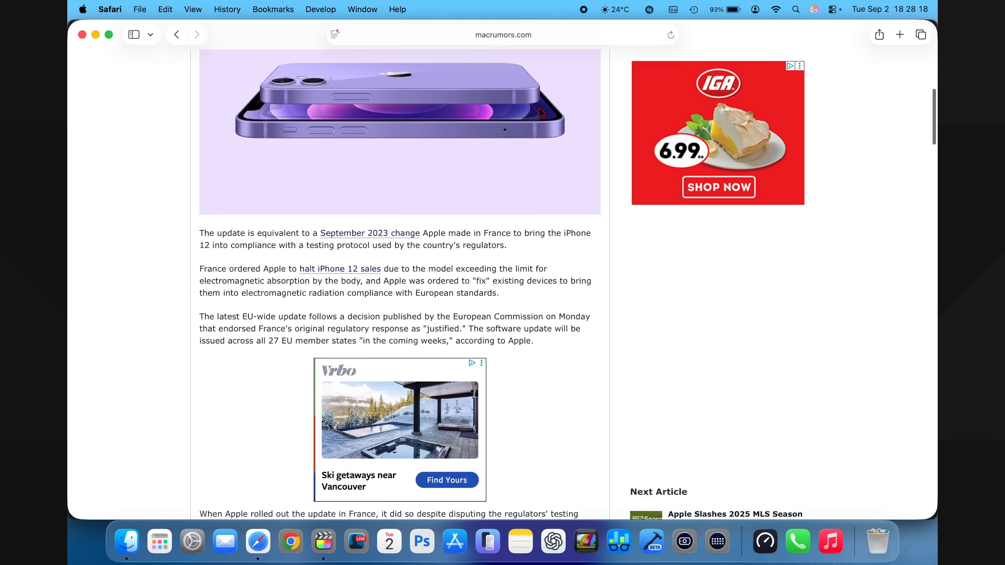
scroll(up, 3)
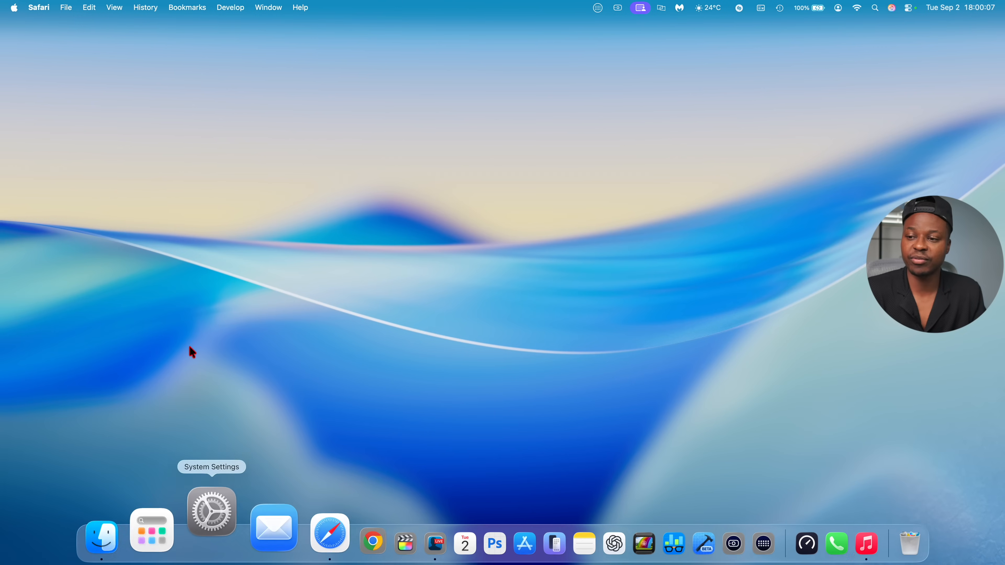
click(211, 511)
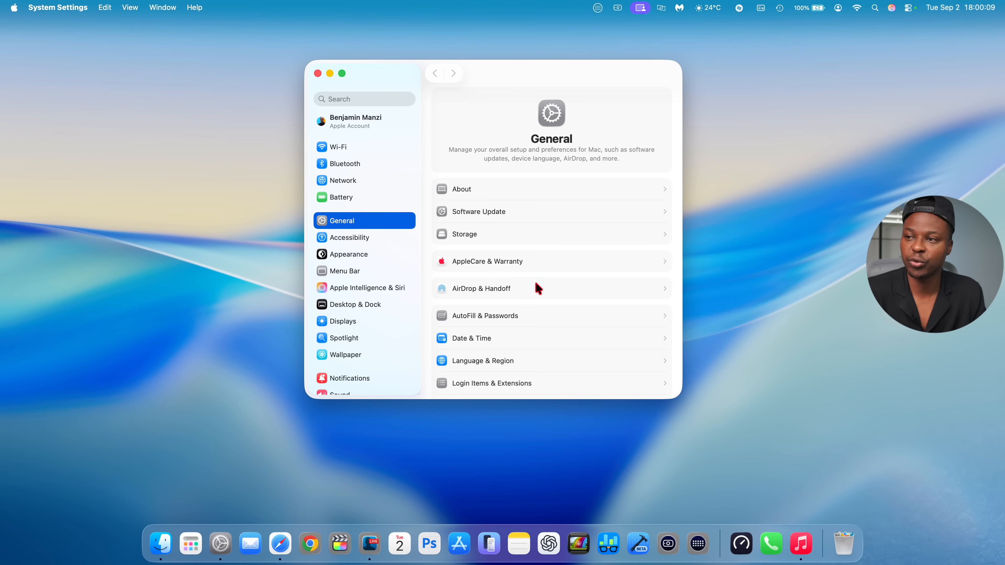
Show the Battery pane's Last 10 Days energy and screen-on usage charts.
click(341, 201)
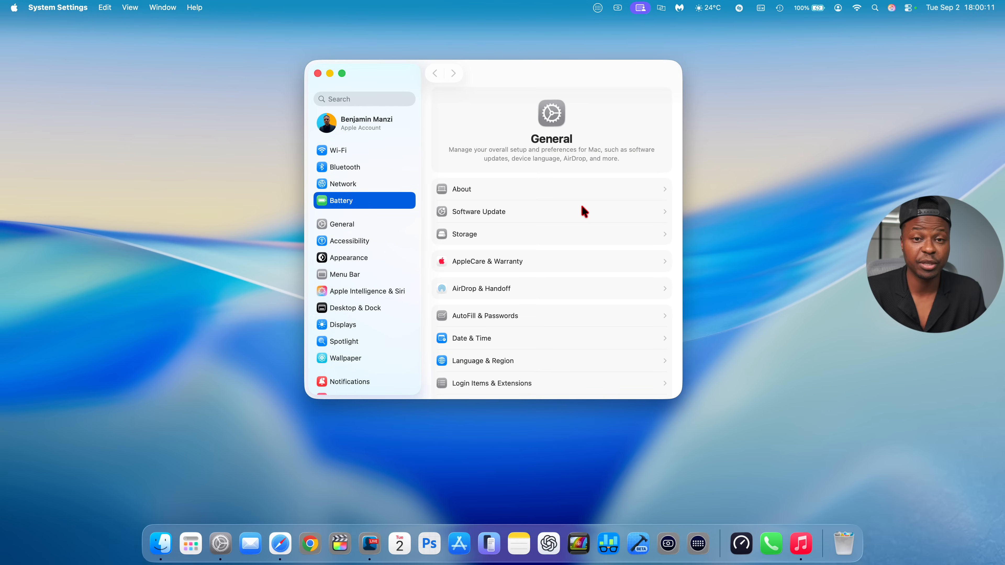
click(341, 200)
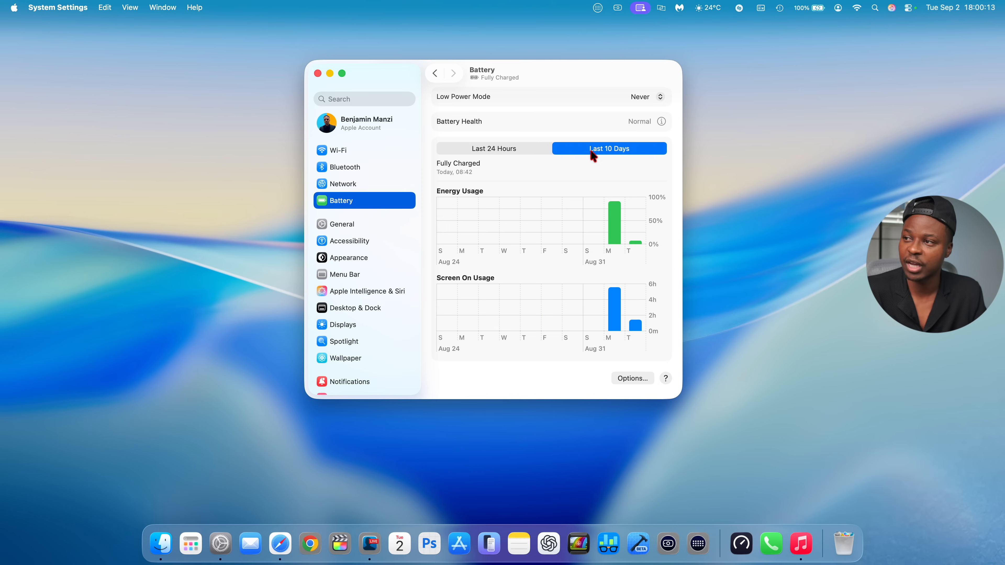
mouse_move(534, 206)
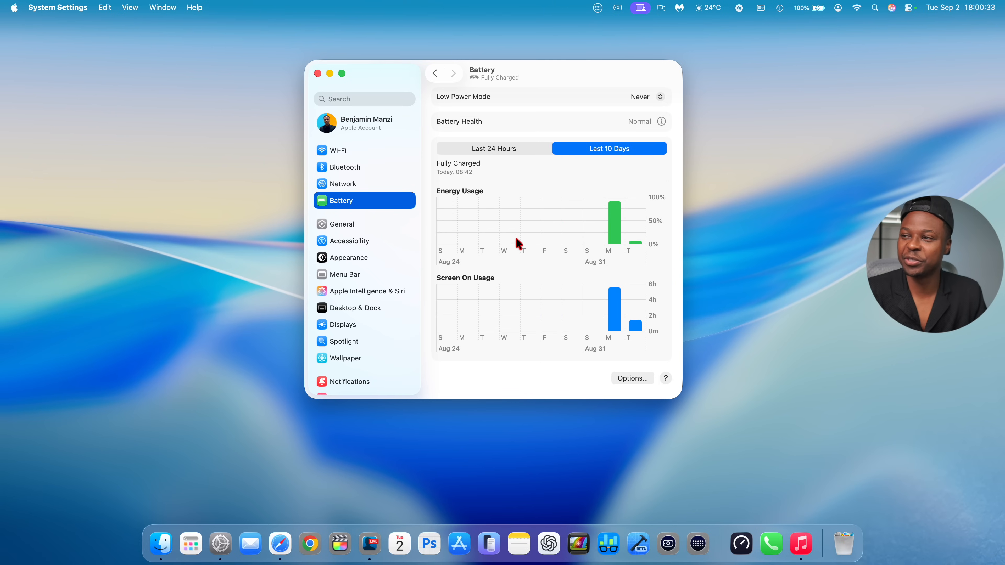
mouse_move(570, 205)
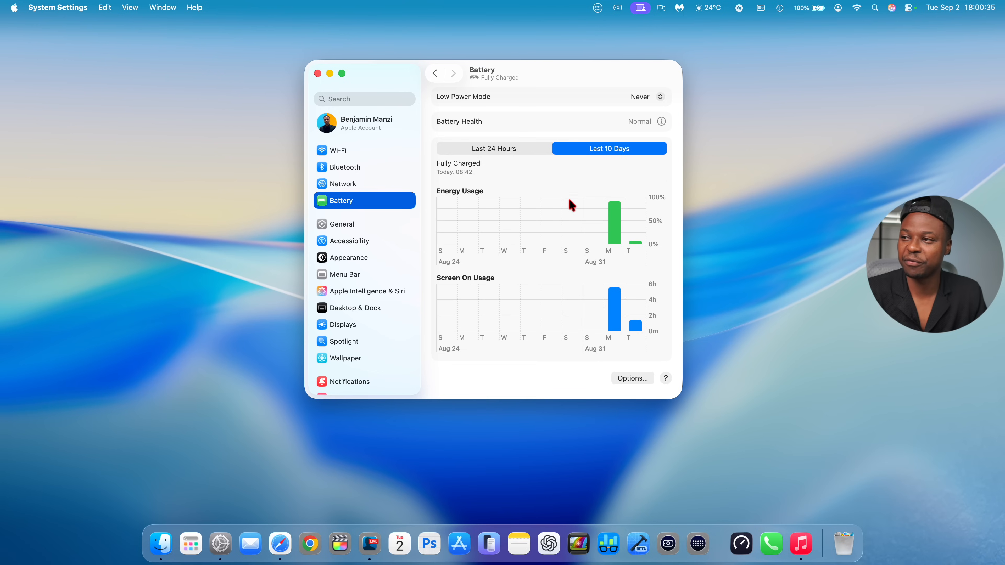
mouse_move(619, 231)
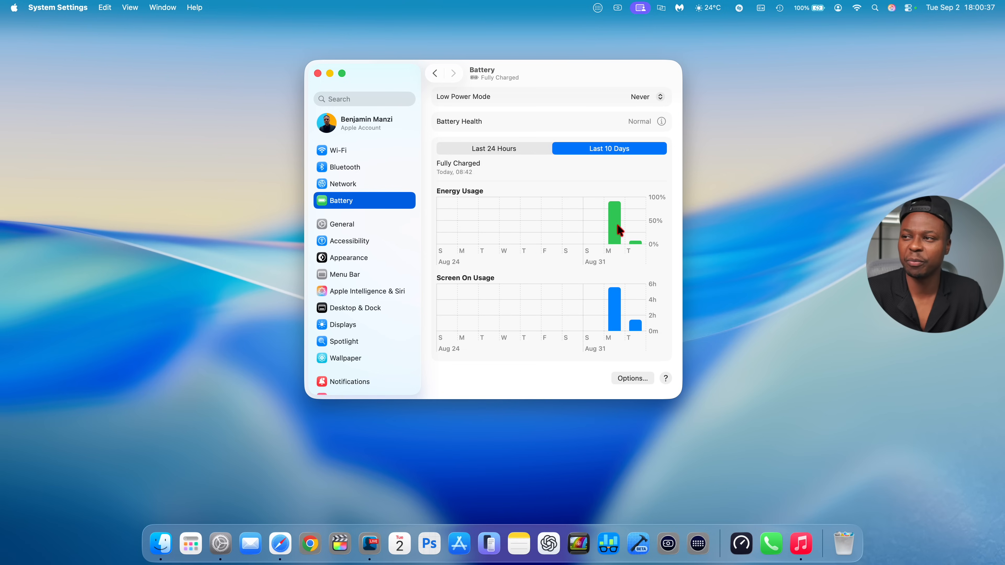
mouse_move(617, 223)
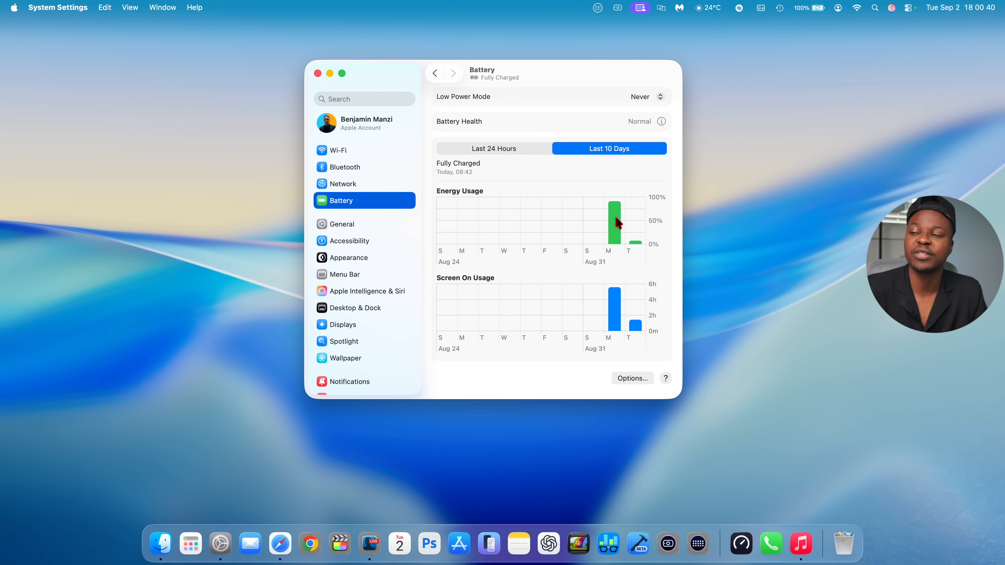
mouse_move(636, 245)
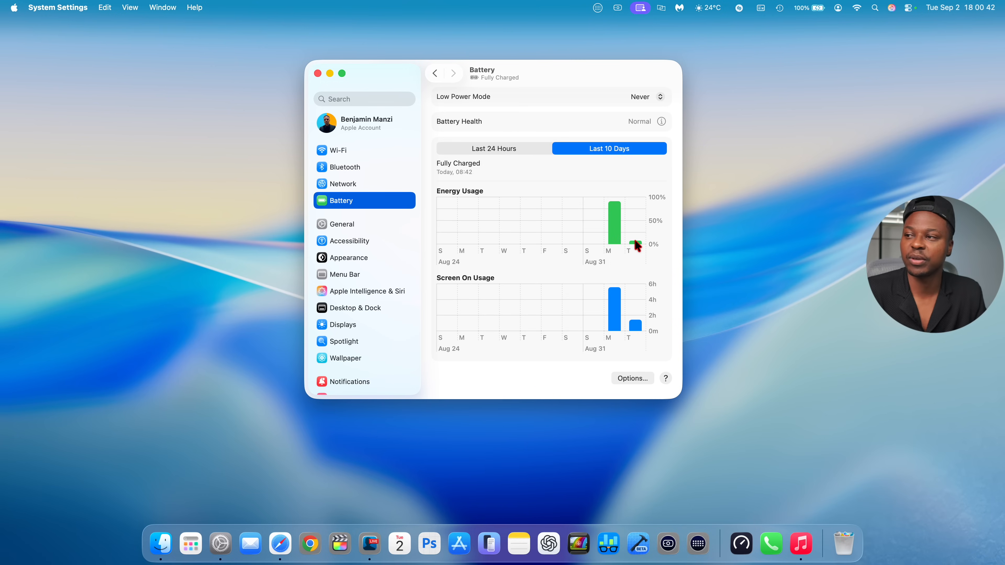
mouse_move(512, 223)
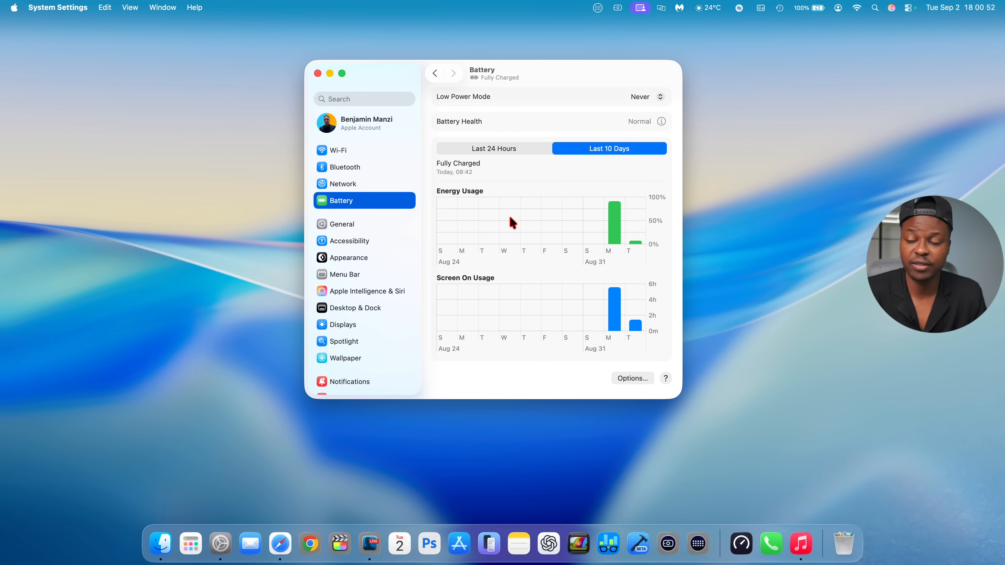
mouse_move(619, 306)
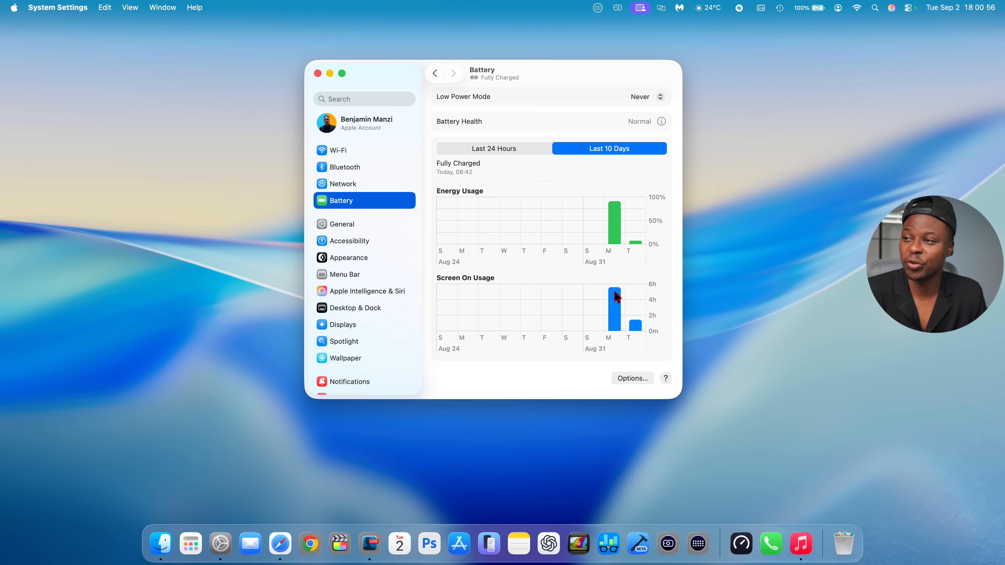
mouse_move(609, 306)
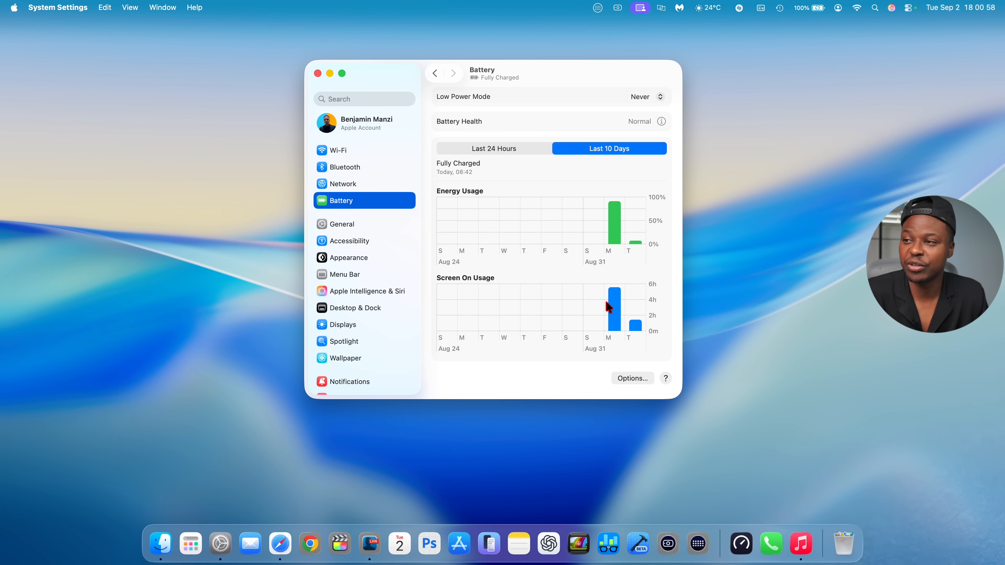
mouse_move(482, 212)
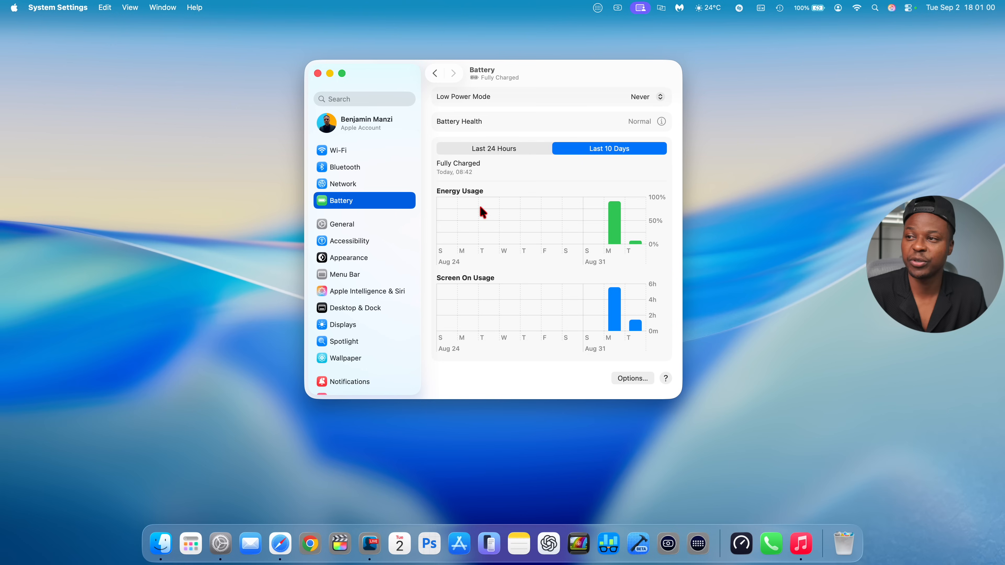
mouse_move(614, 311)
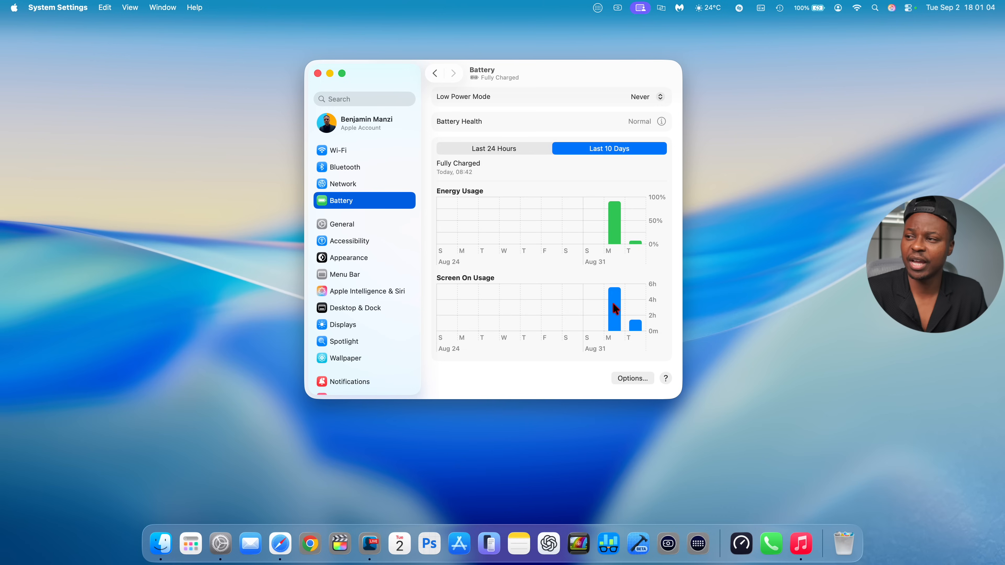
mouse_move(644, 304)
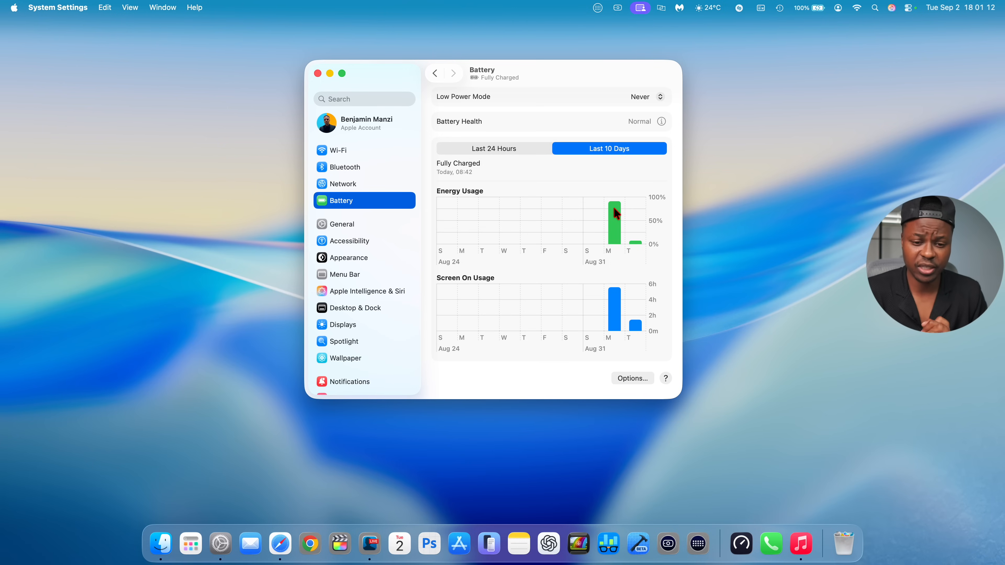
mouse_move(364, 77)
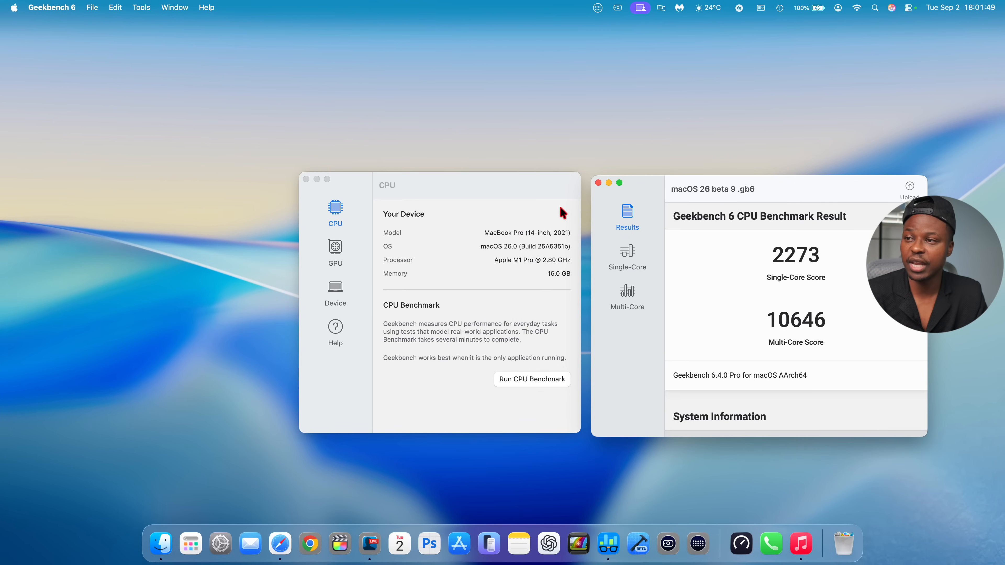
Load macos 26 beta 8.gb6 from Geekbench's Dock menu, highlight its scores 2284 single-core and 10503 multi-core, and scroll to System Information.
right_click(600, 519)
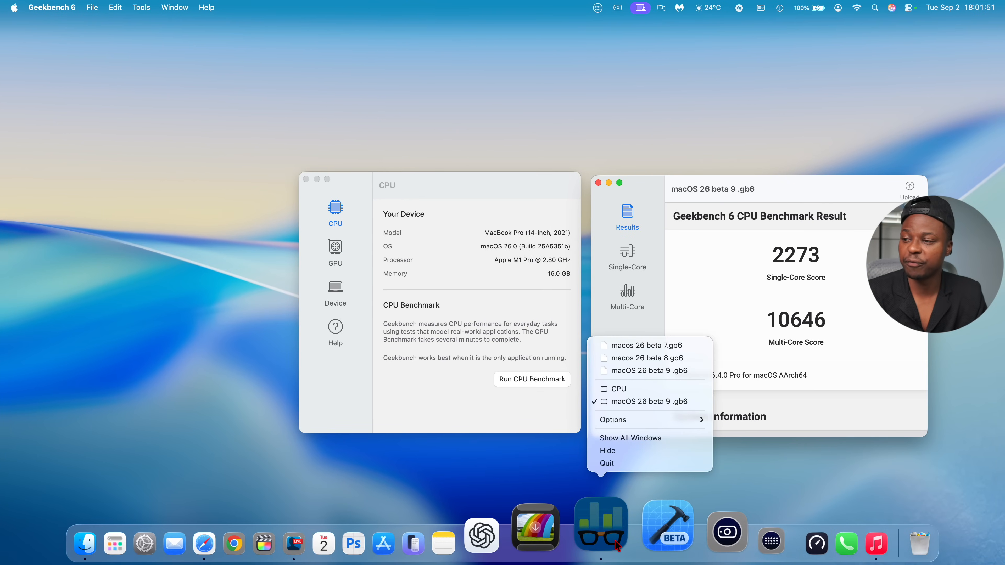
click(643, 358)
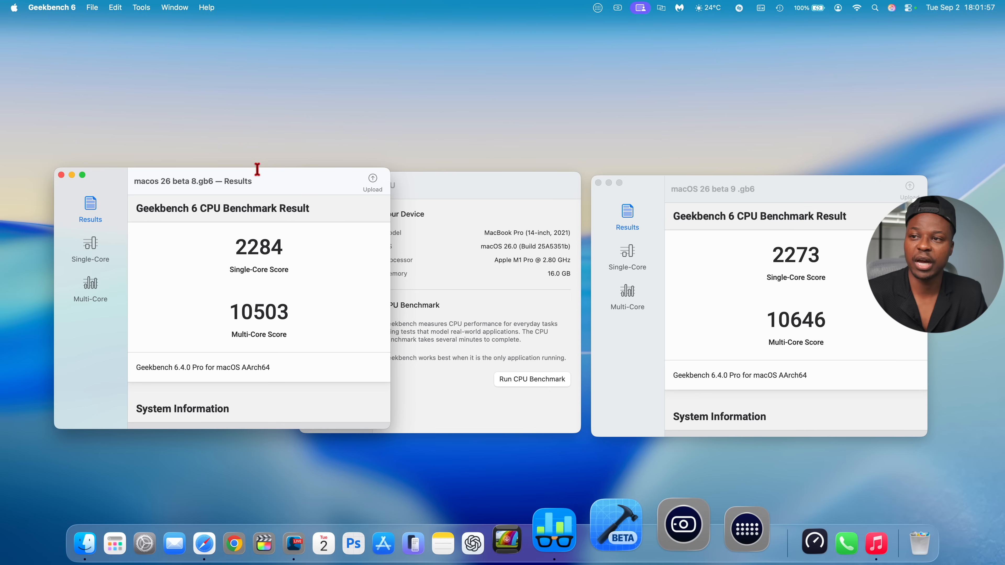
mouse_move(237, 245)
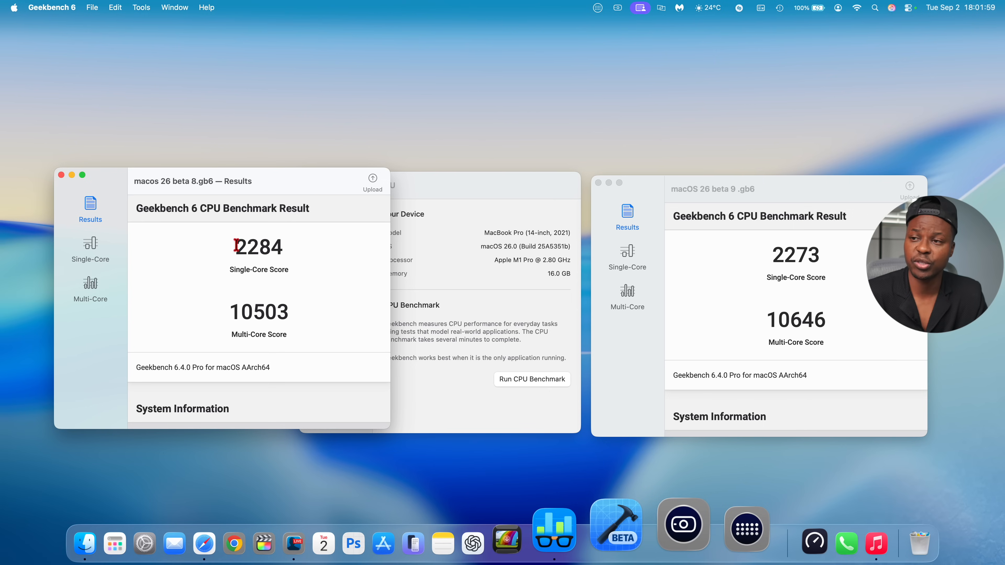
double_click(259, 248)
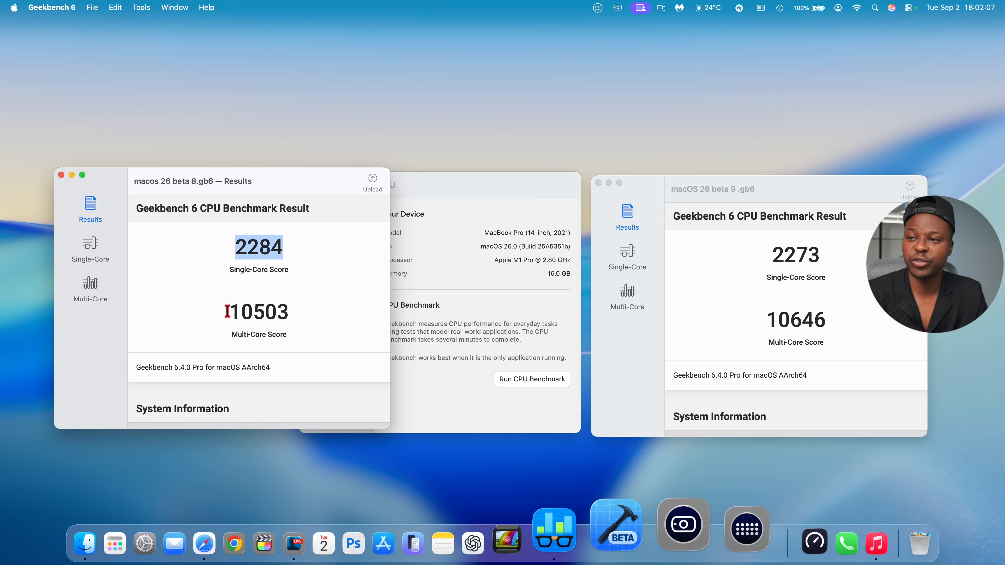
double_click(259, 312)
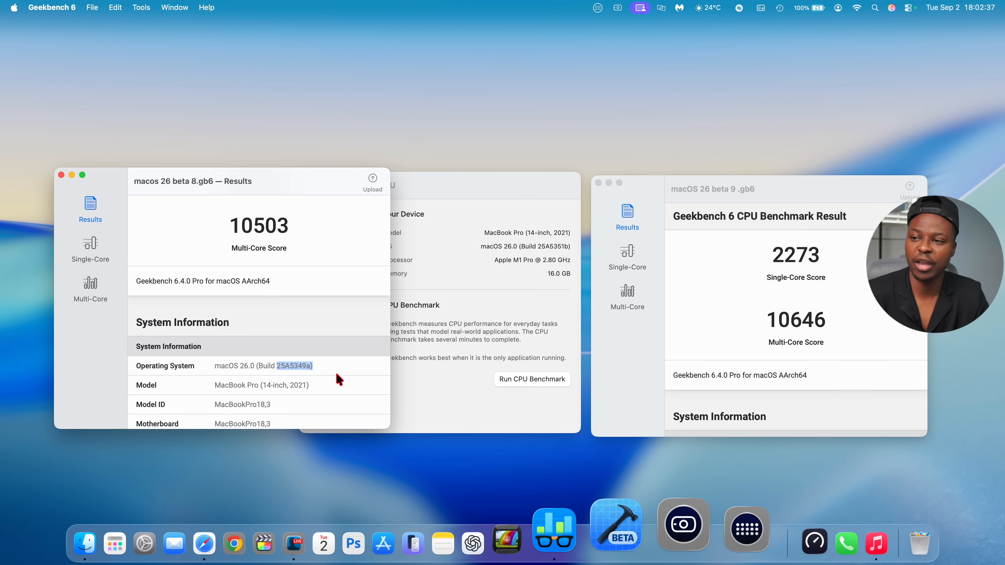
scroll(down, 3)
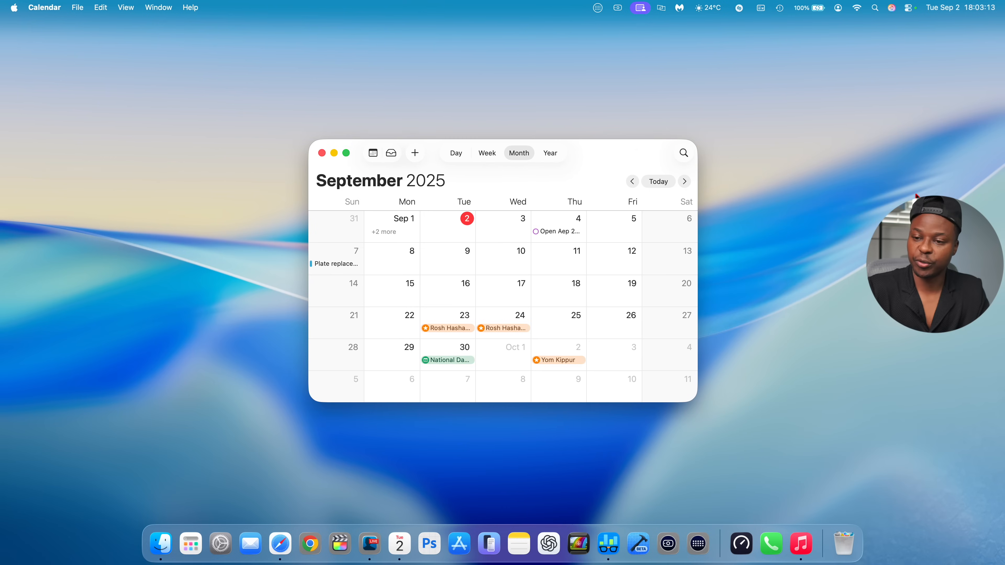
mouse_move(570, 83)
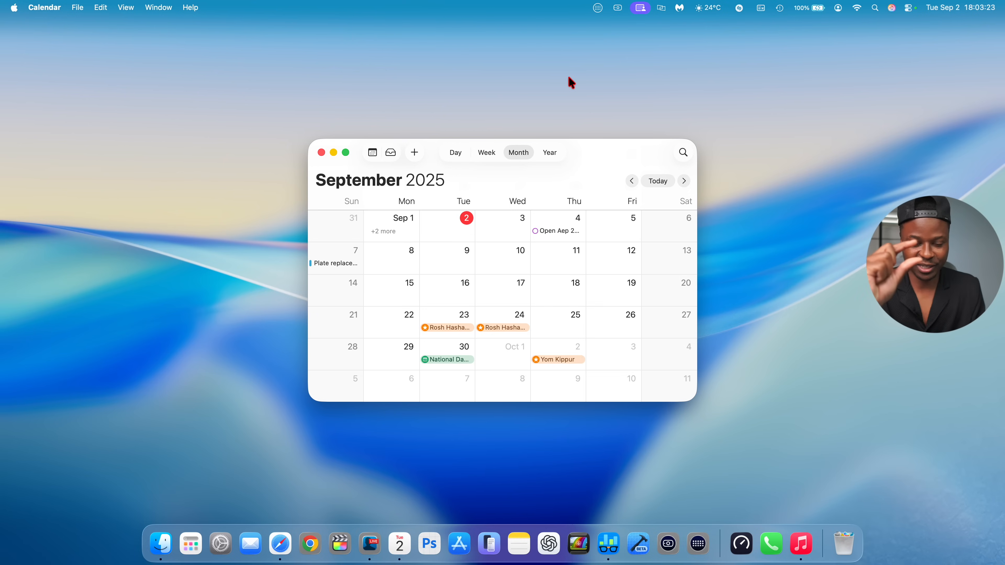
mouse_move(492, 237)
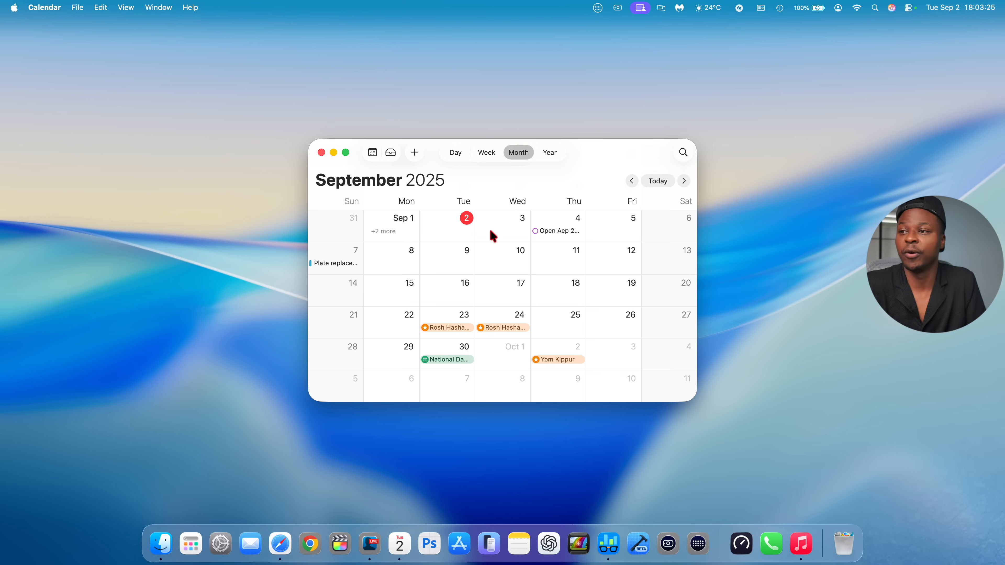
mouse_move(466, 229)
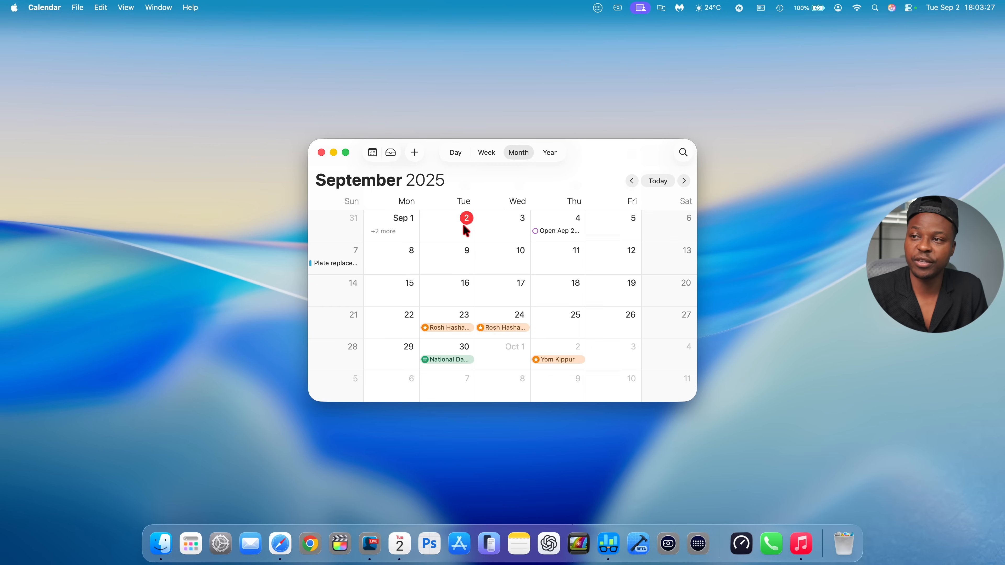
mouse_move(427, 253)
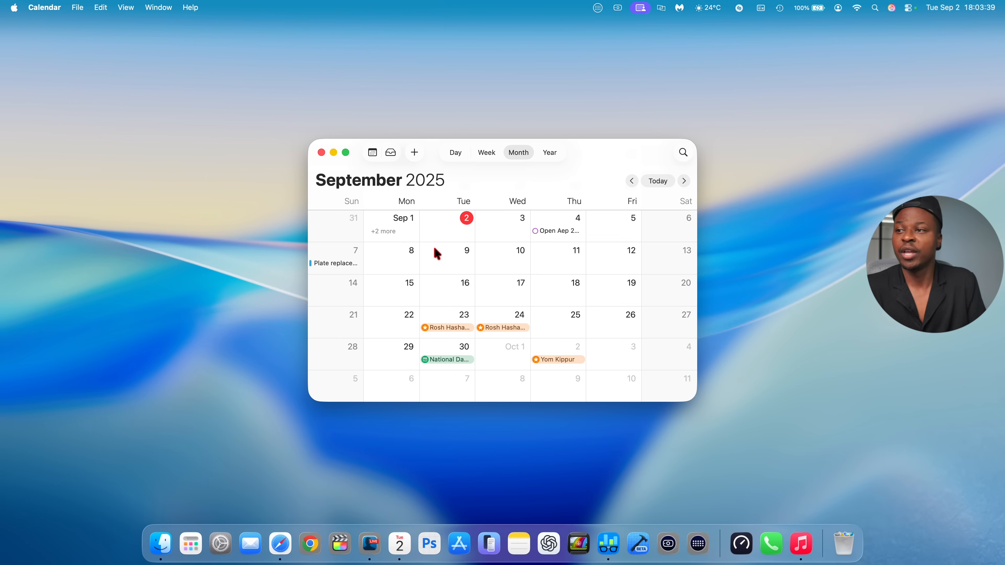
mouse_move(459, 251)
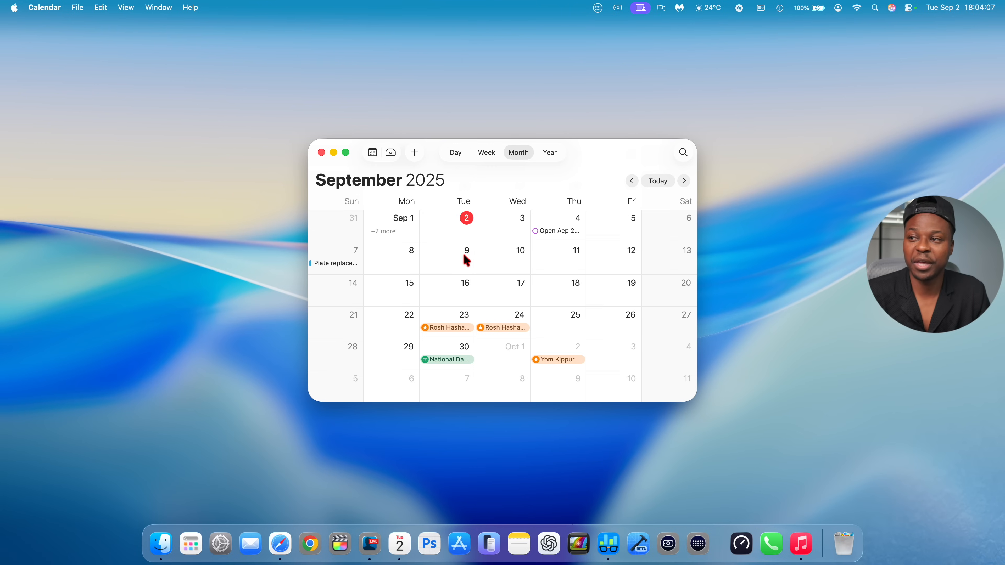
mouse_move(466, 256)
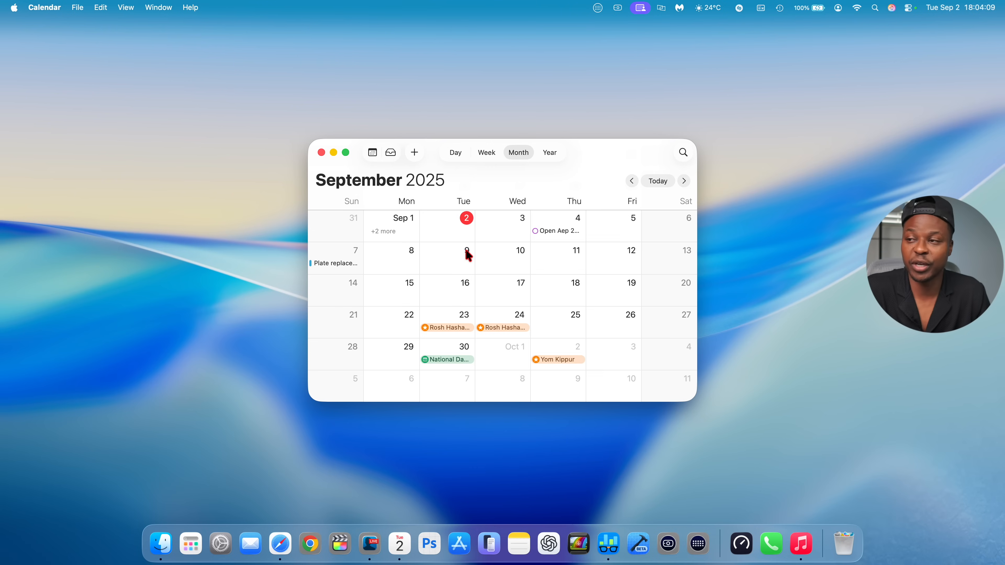
mouse_move(474, 255)
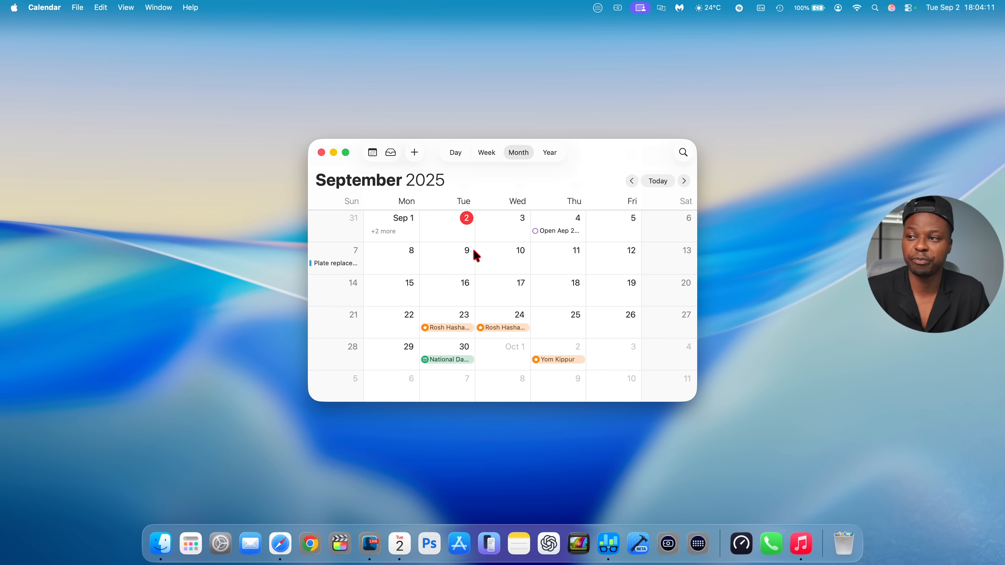
mouse_move(622, 255)
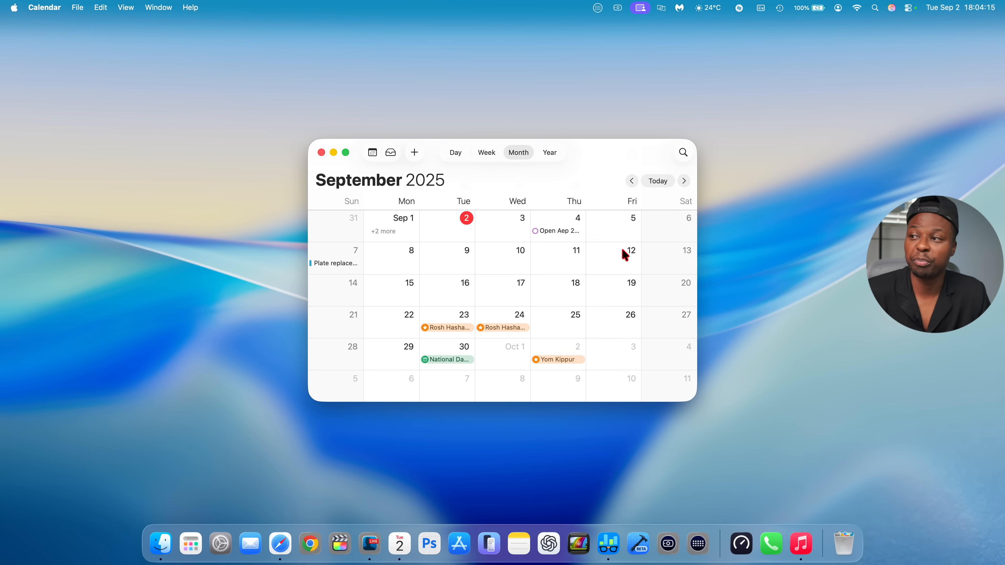
mouse_move(452, 260)
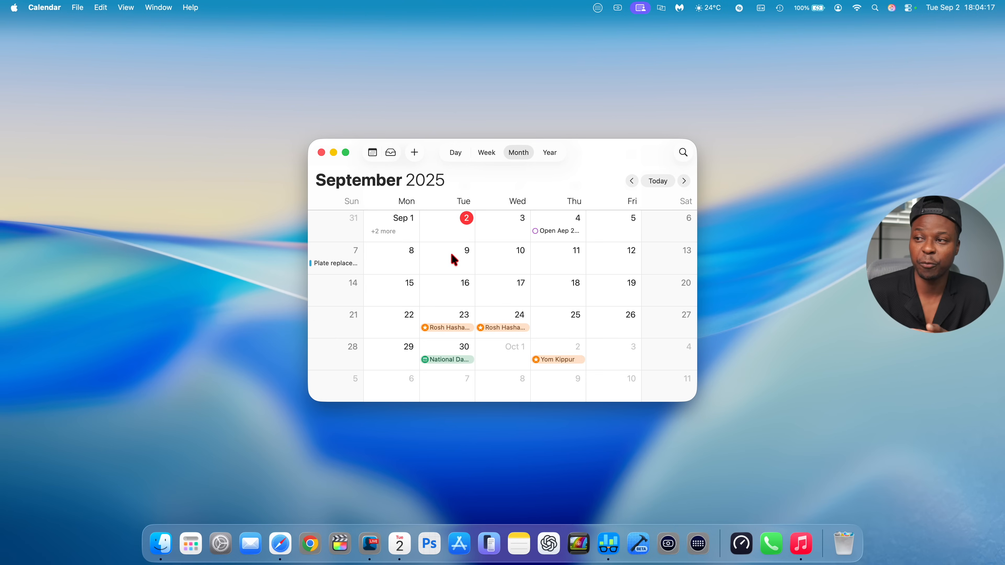
mouse_move(622, 254)
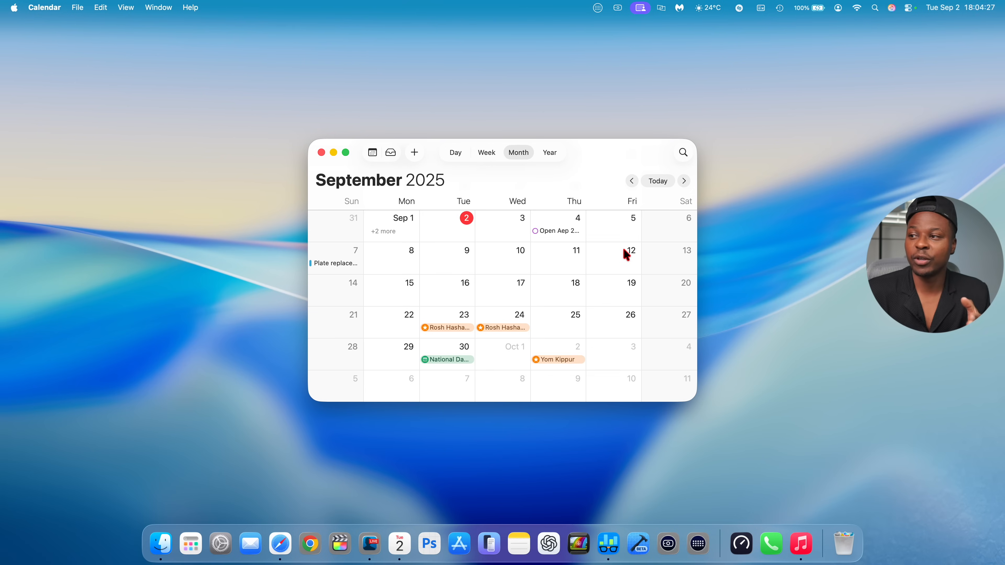
mouse_move(631, 288)
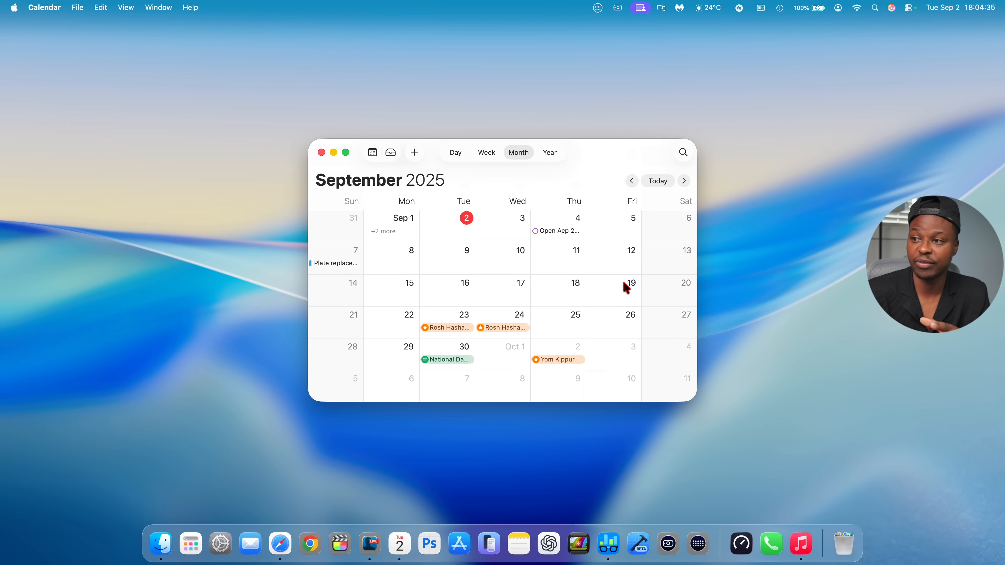
mouse_move(422, 271)
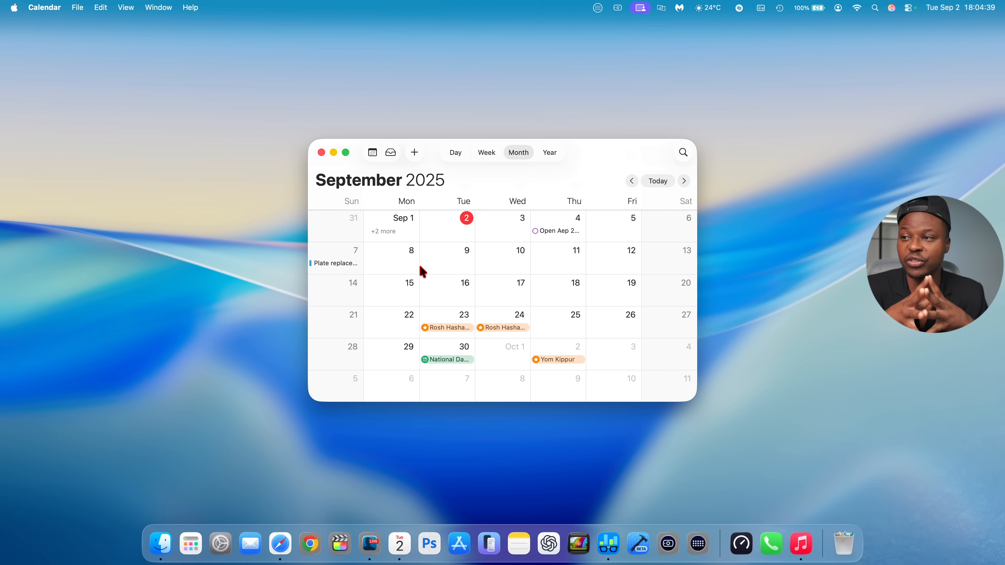
mouse_move(471, 259)
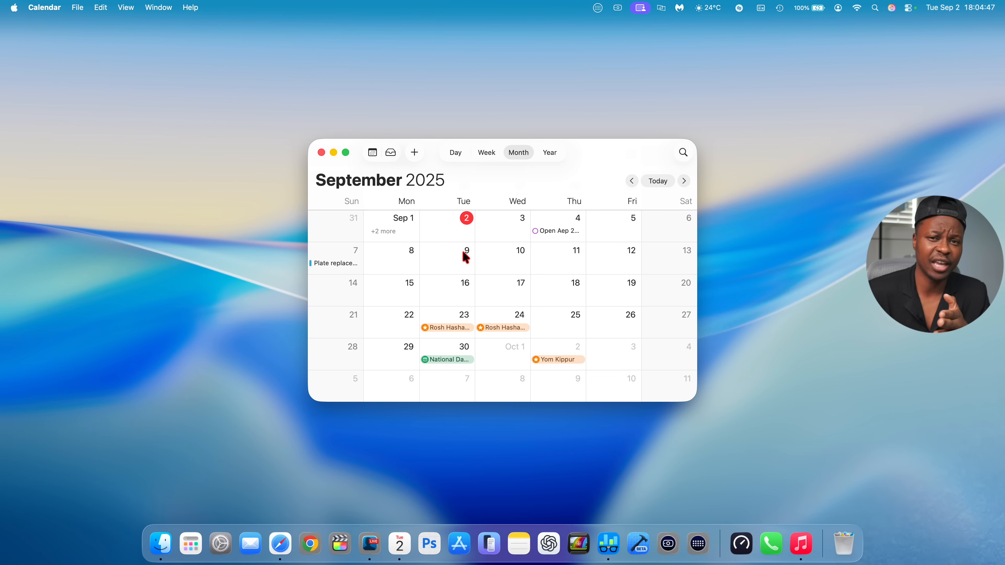
mouse_move(415, 282)
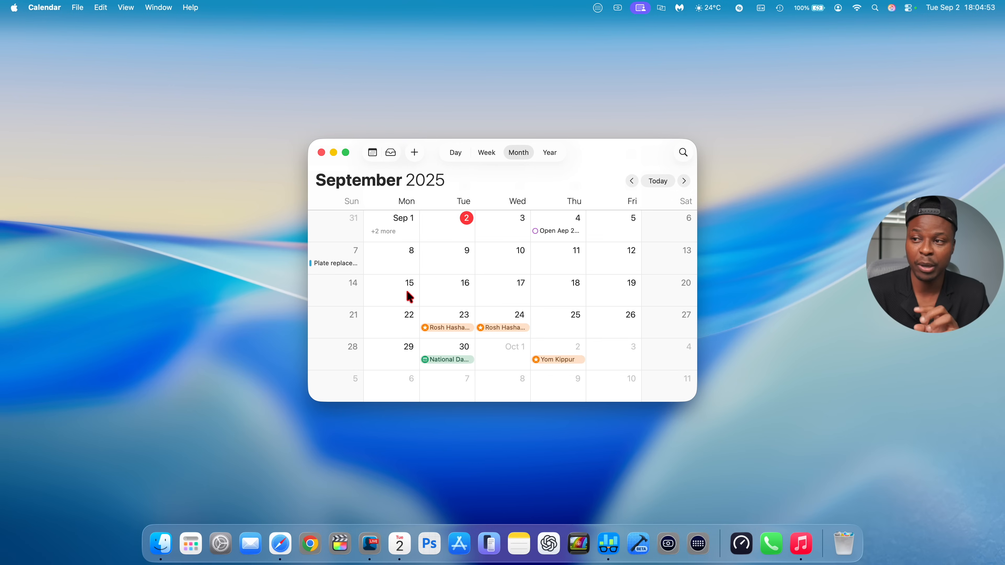
mouse_move(433, 280)
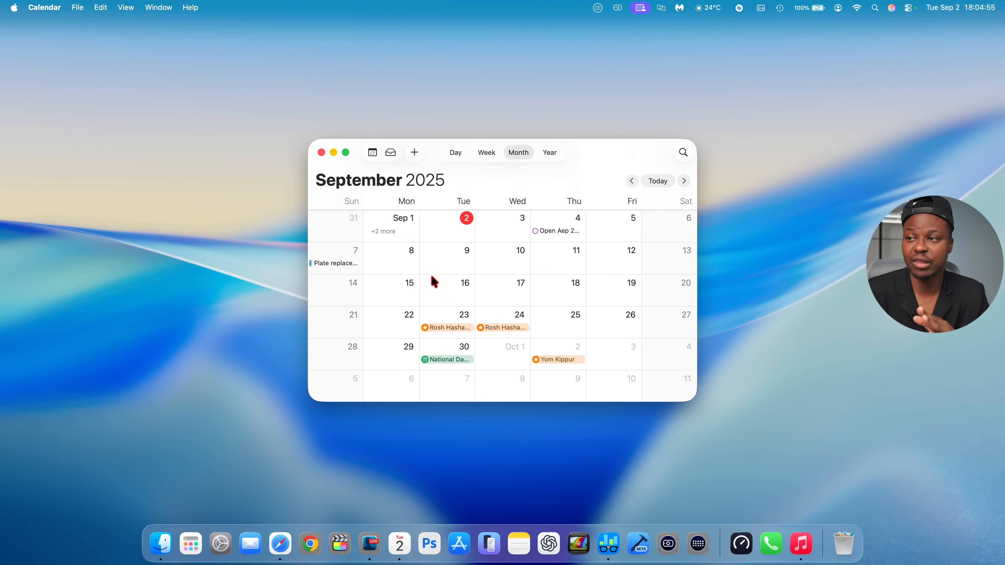
mouse_move(450, 278)
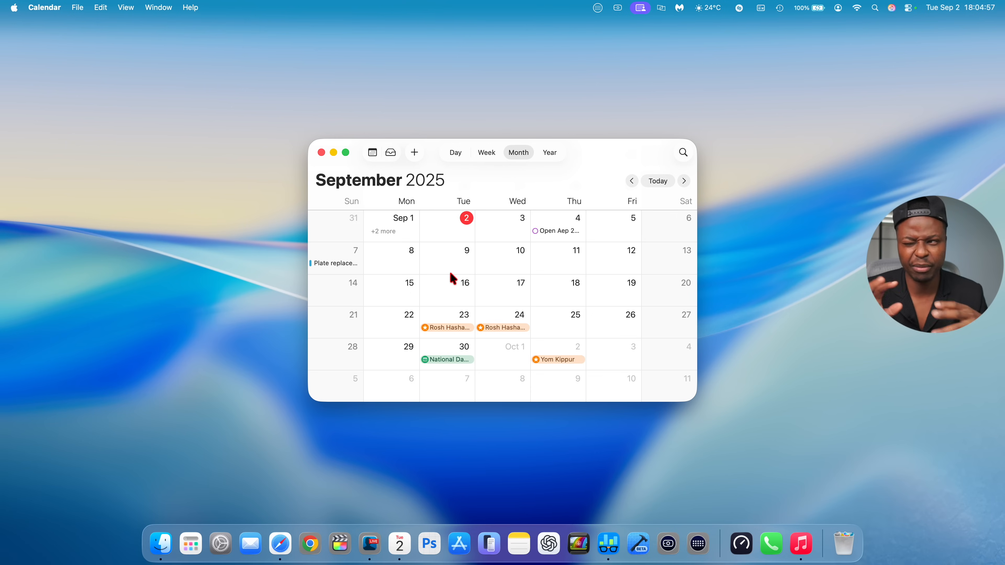